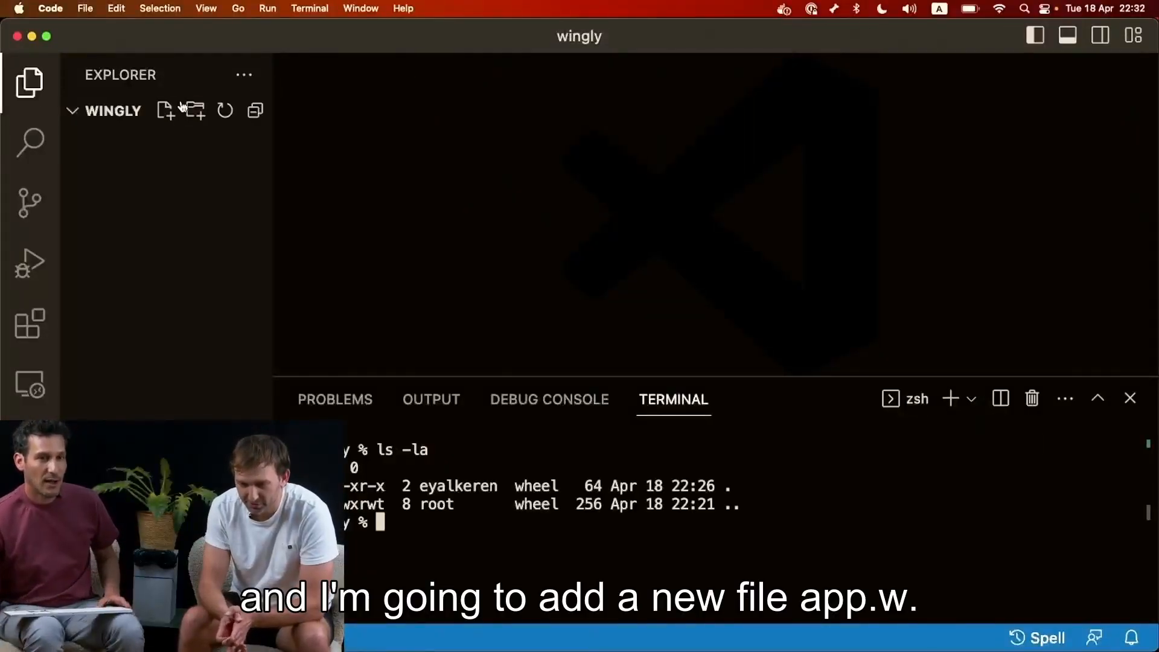
- Create app.w containing `bring cloud;` and `let api = new cloud.Api();`
{"action": "left_click", "coordinate": [166, 110]}
{"action": "type", "text": "bring "}
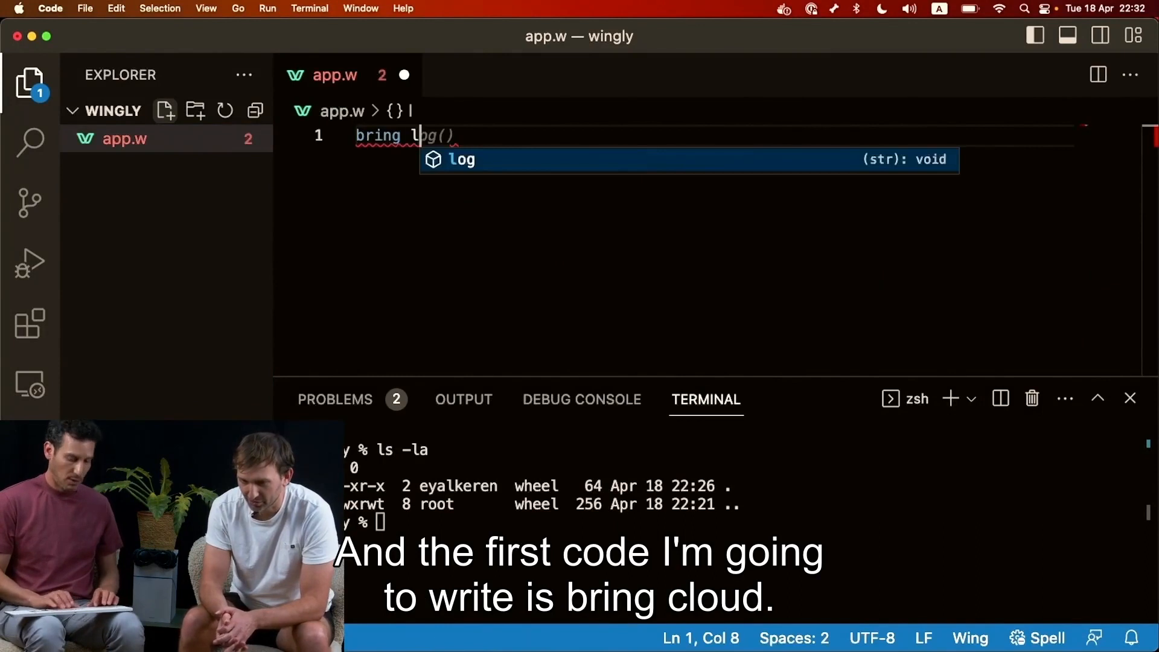
{"action": "type", "text": "loud;"}
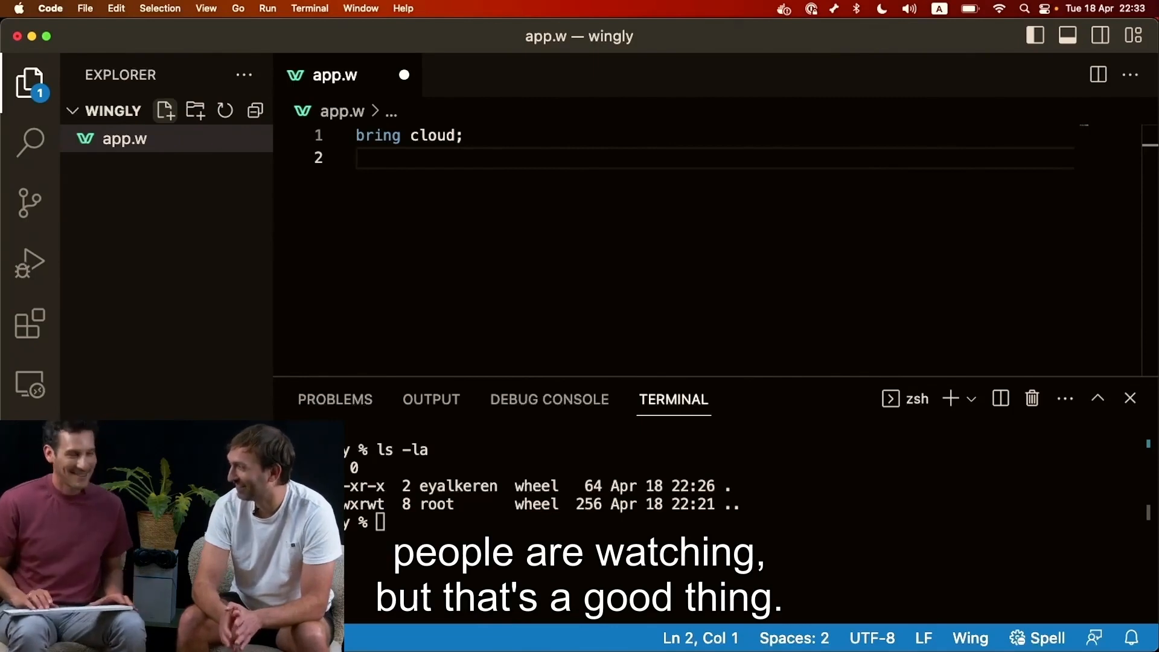
{"action": "type", "text": "let"}
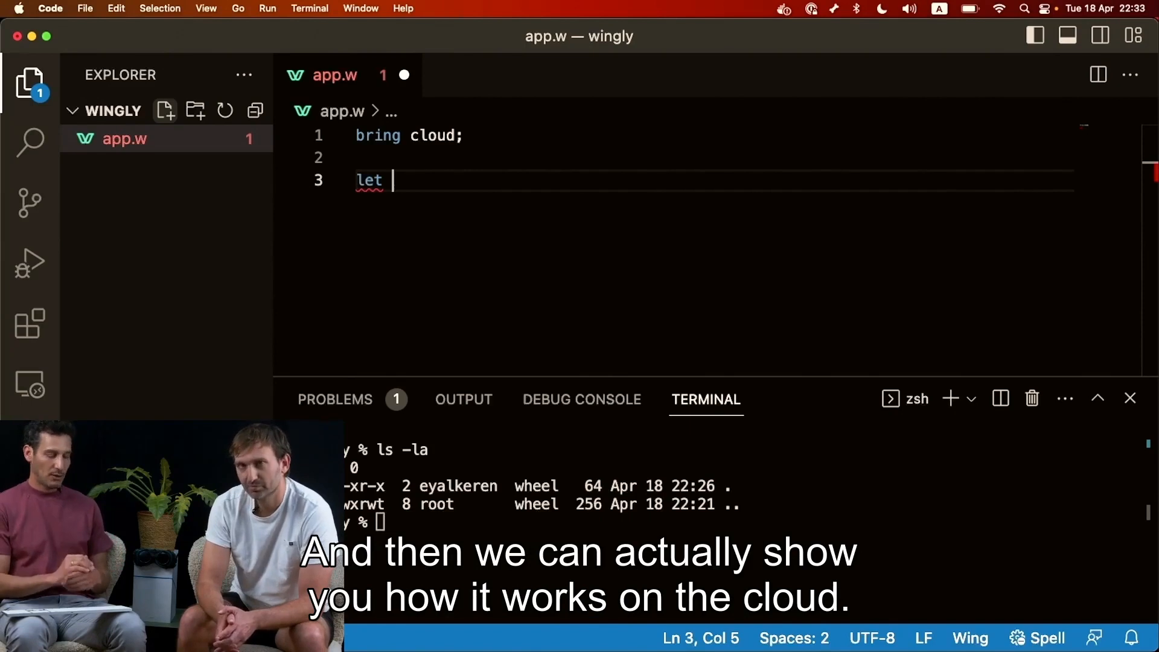
{"action": "type", "text": "a[o]"}
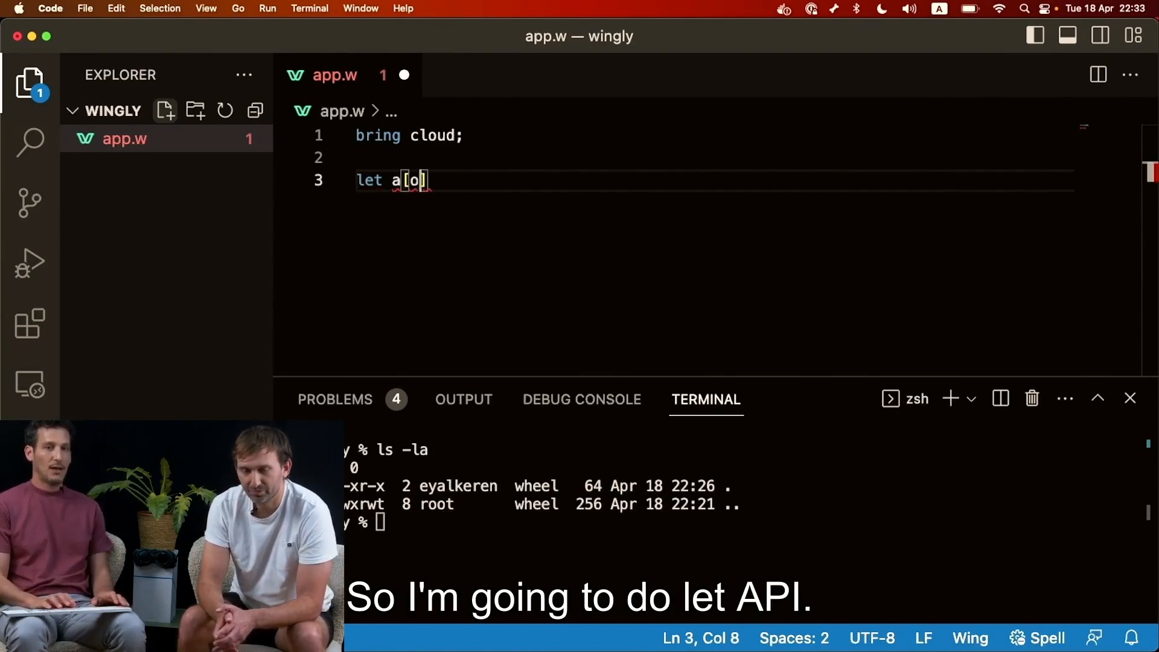
{"action": "key", "text": "Backspace"}
{"action": "type", "text": "pi = new cloud.A"}
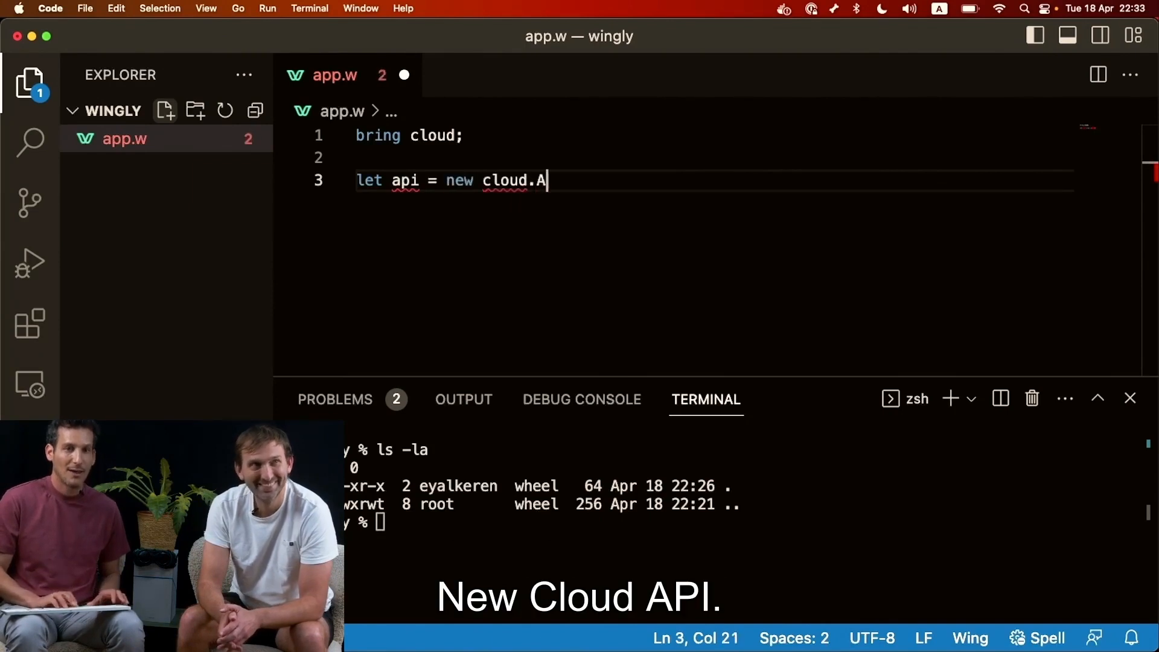
{"action": "type", "text": "pi();"}
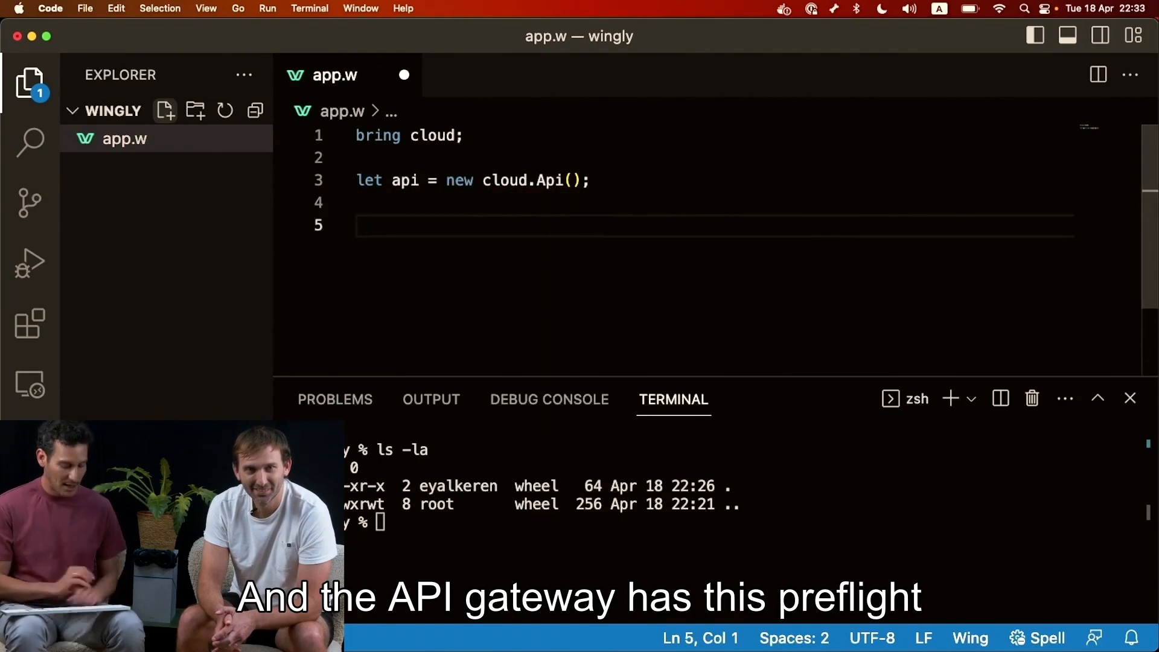
- Write api.get("/") with an empty inflight (req: cloud.ApiRequest): cloud.ApiResponse handler
{"action": "type", "text": "api.get"}
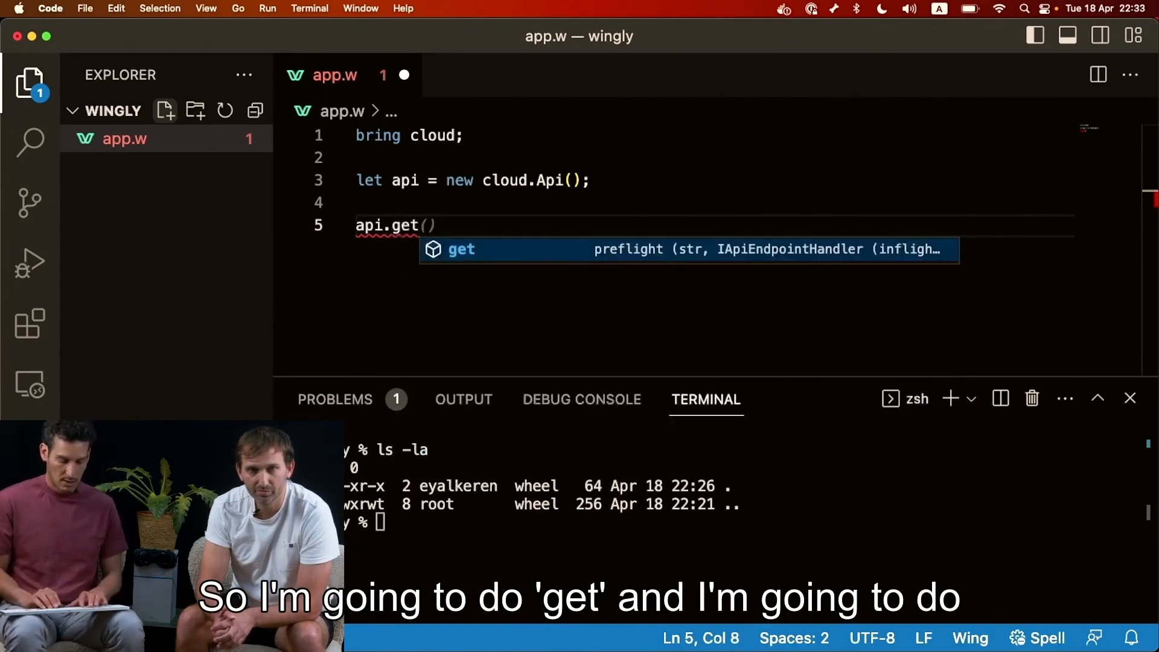
{"action": "type", "text": "\"/\""}
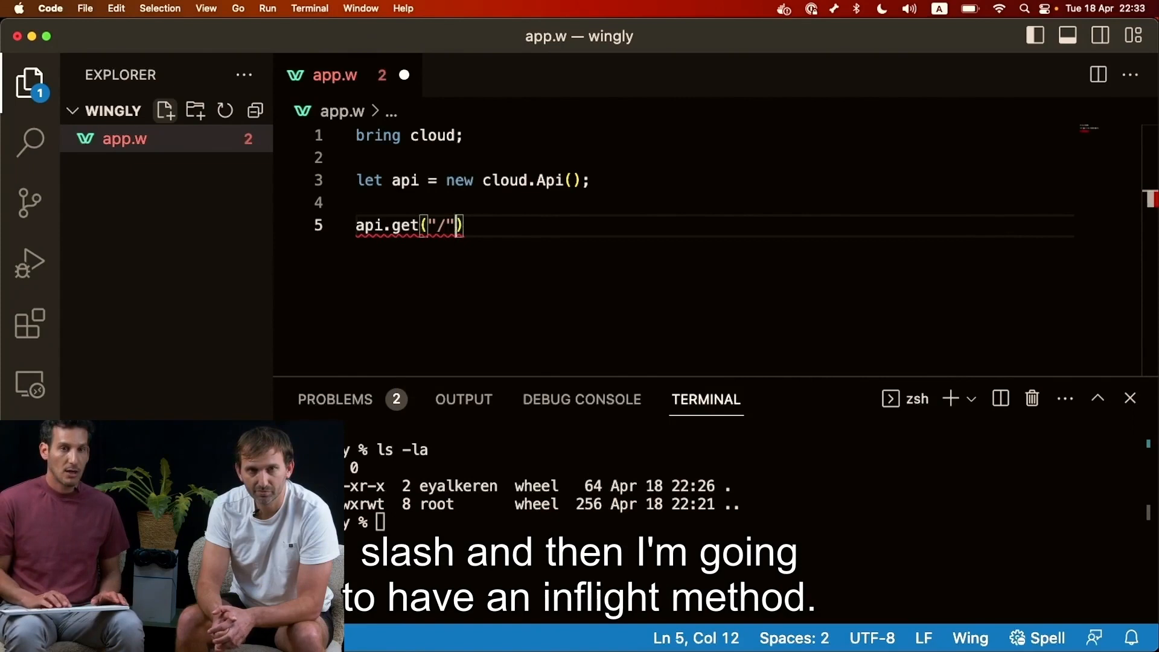
{"action": "type", "text": "\", \""}
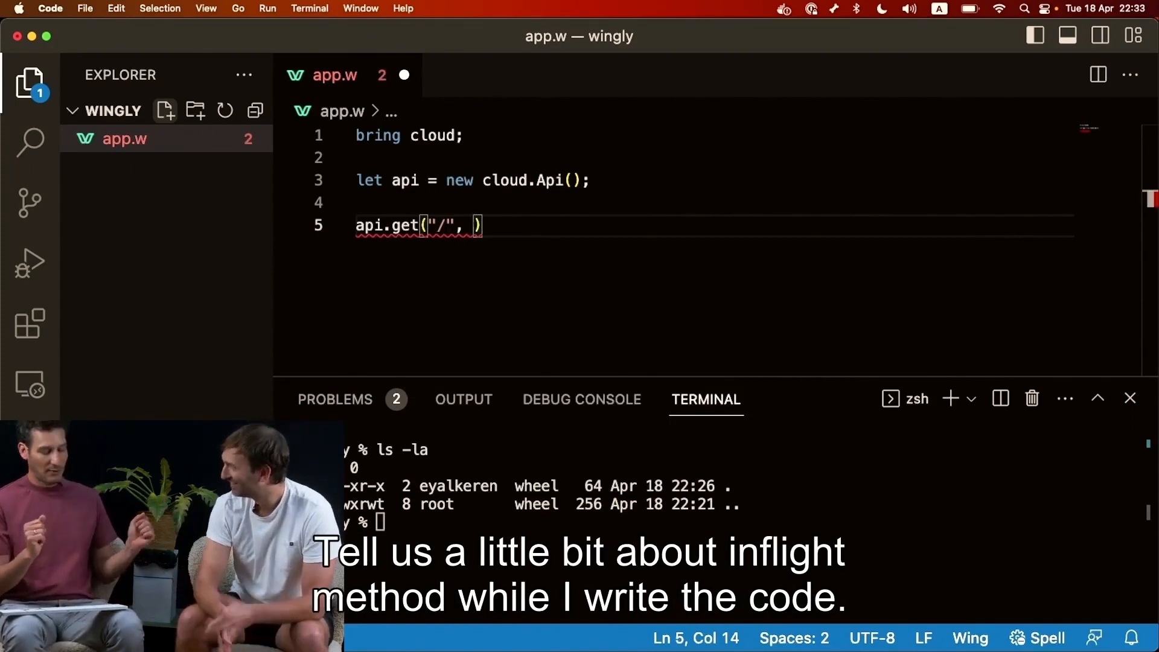
{"action": "type", "text": "inflight ("}
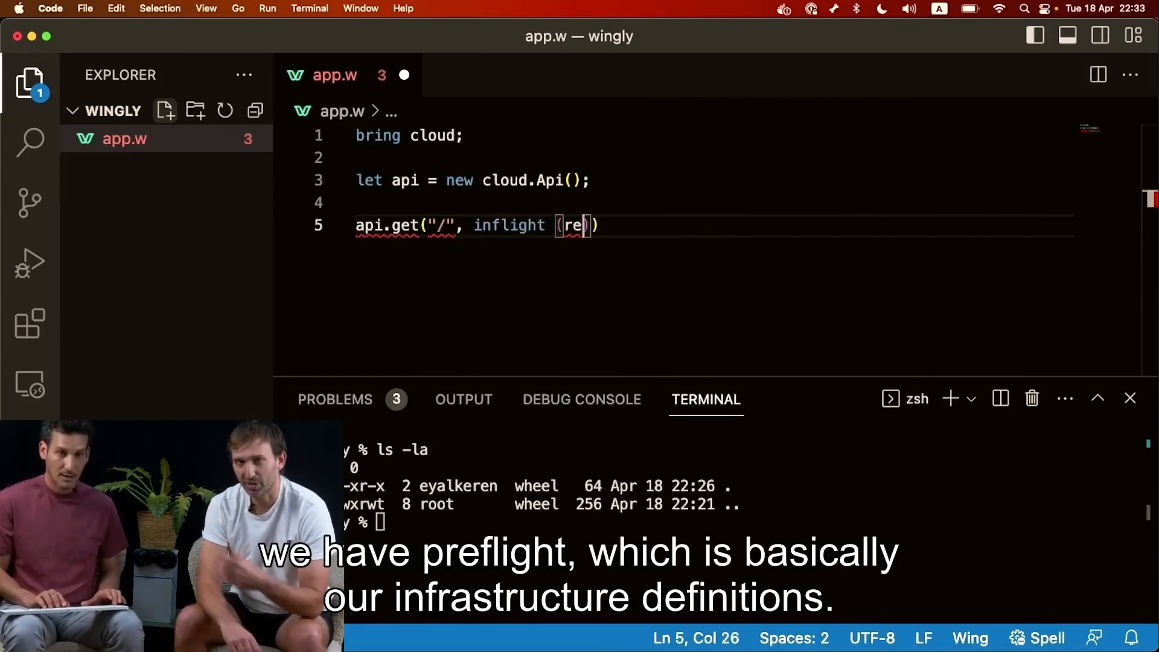
{"action": "type", "text": "req:cloud.ApiRequest"}
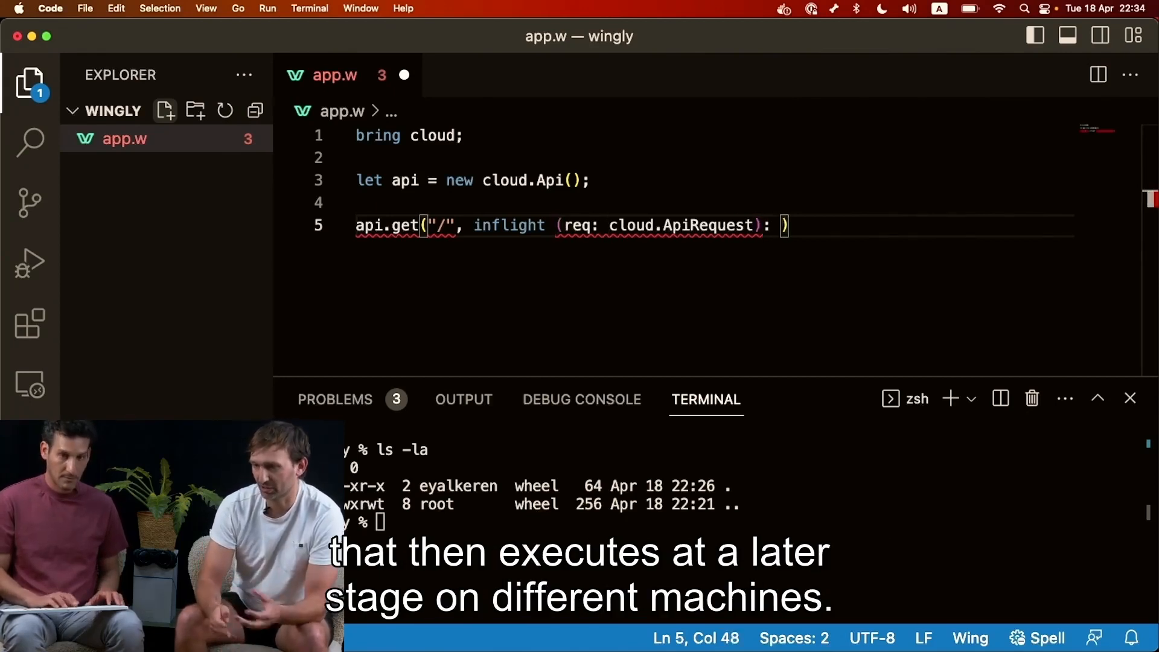
{"action": "type", "text": "api.connect()"}
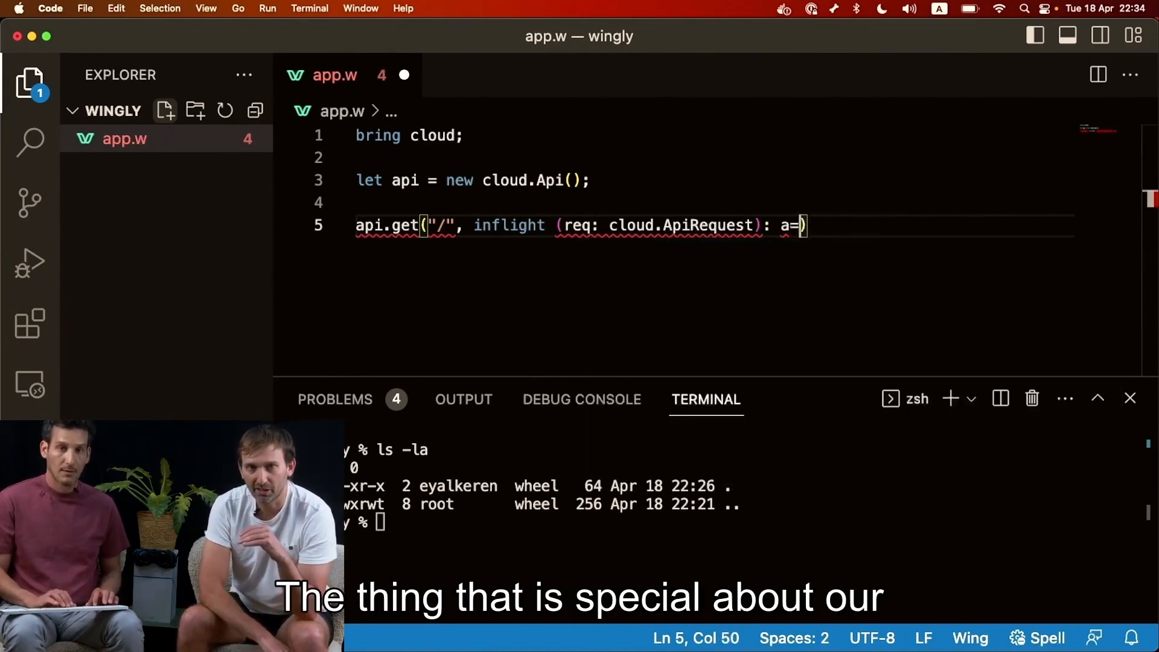
{"action": "type", "text": "c"}
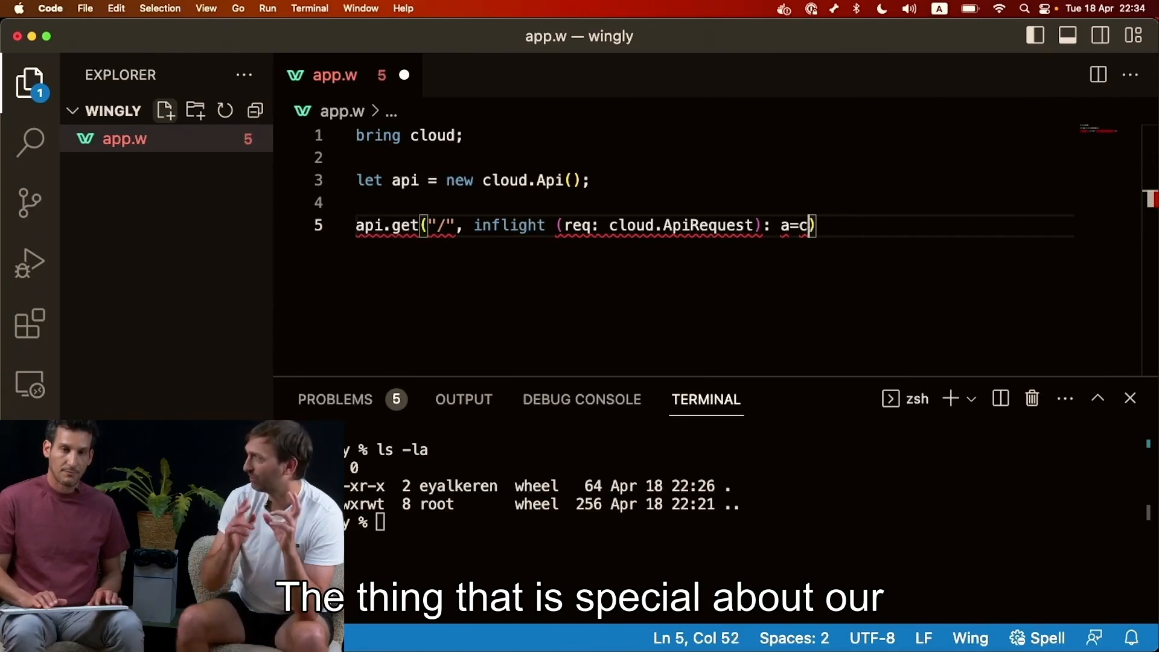
{"action": "type", "text": "cloud.ApiResponse"}
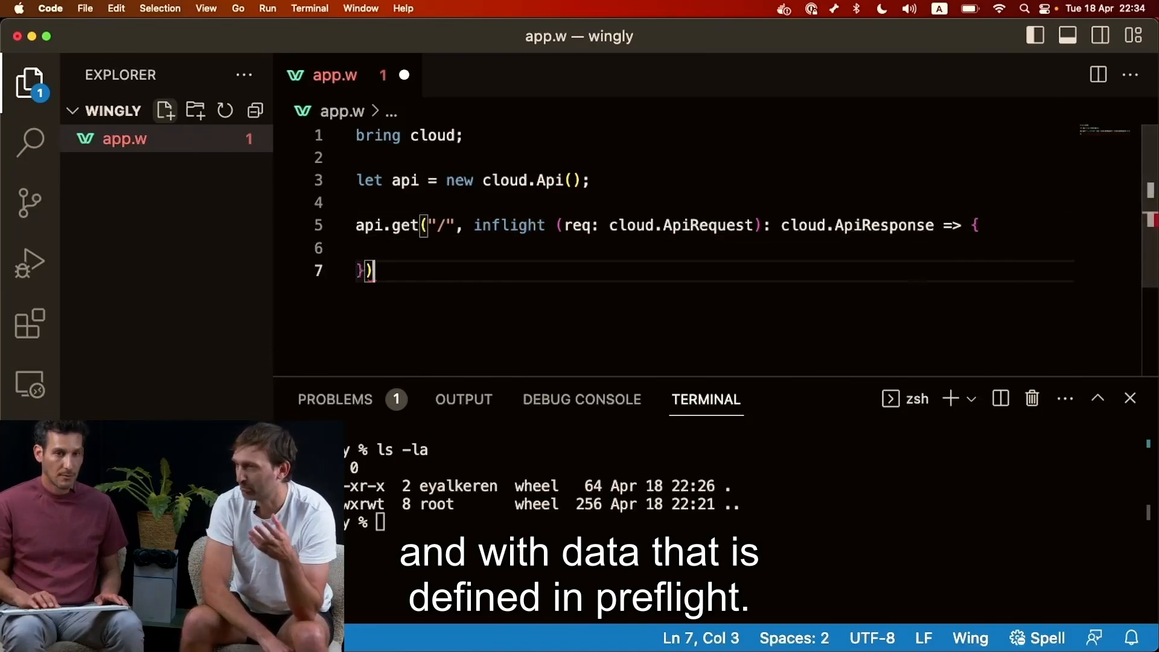
- Add a semicolon after the api.get route's closing brace and parenthesis
{"action": "type", "text": ";"}
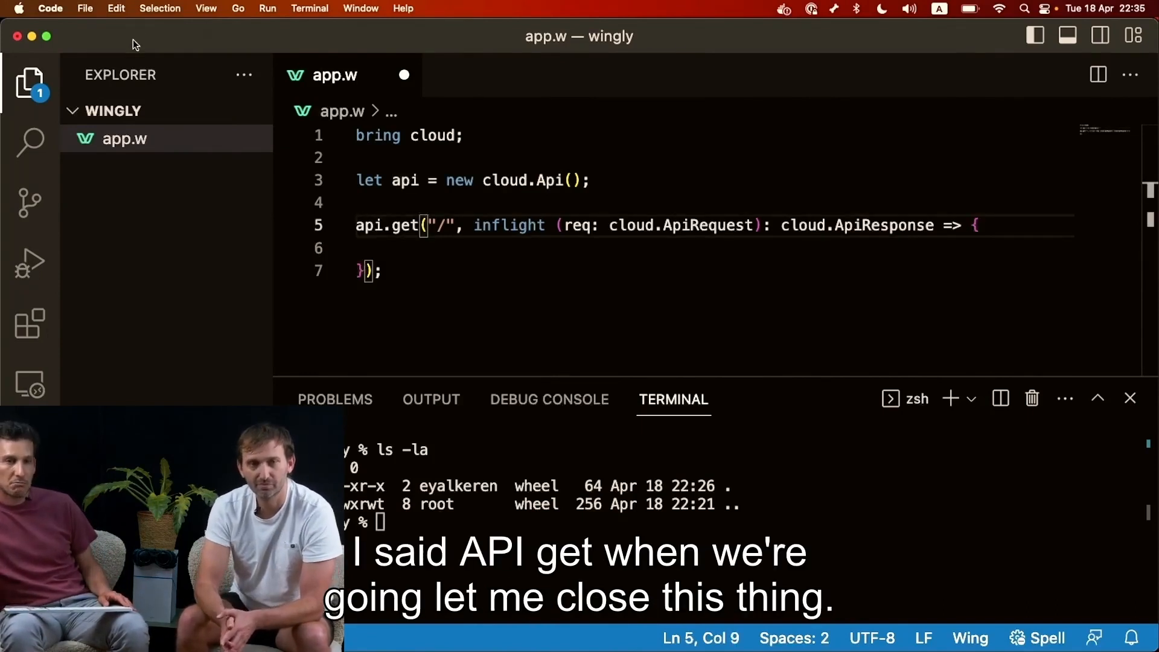
- Make the GET / handler return cloud.ApiResponse with status 200 and a body
{"action": "left_click", "coordinate": [31, 84]}
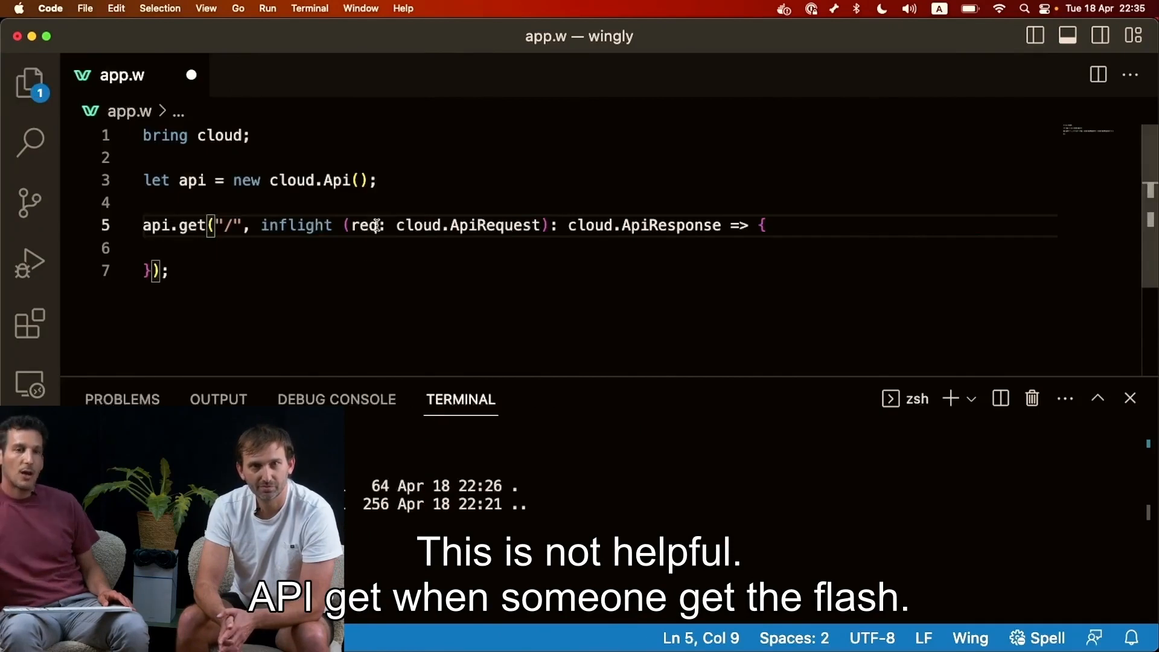
{"action": "double_click", "coordinate": [296, 225]}
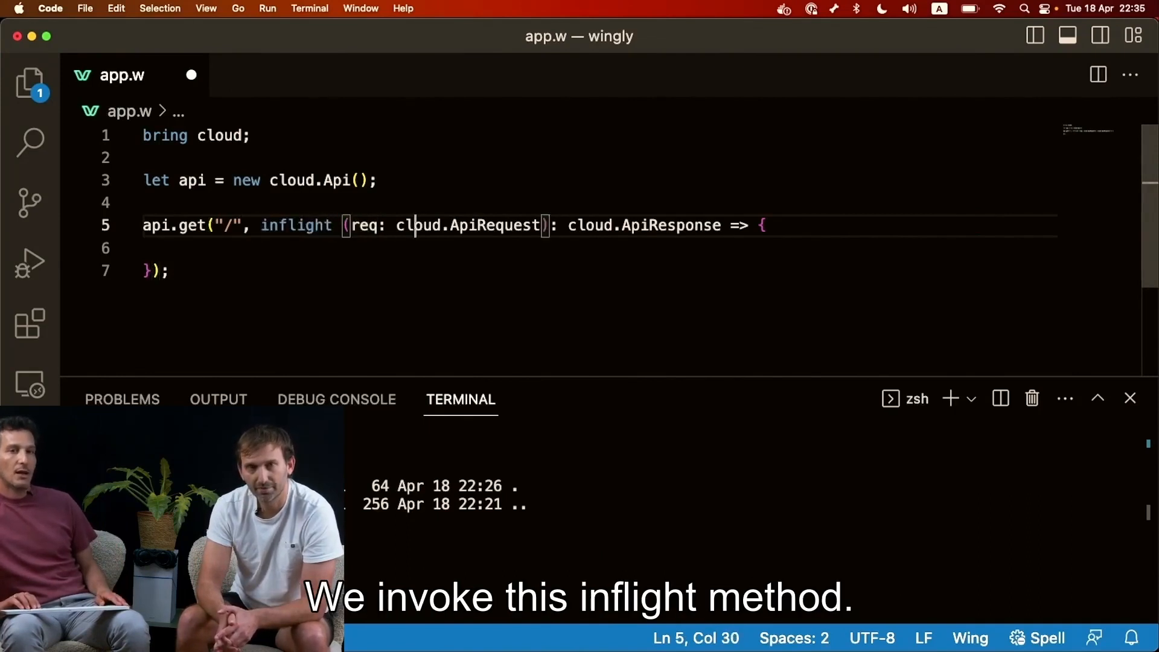
{"action": "double_click", "coordinate": [491, 225]}
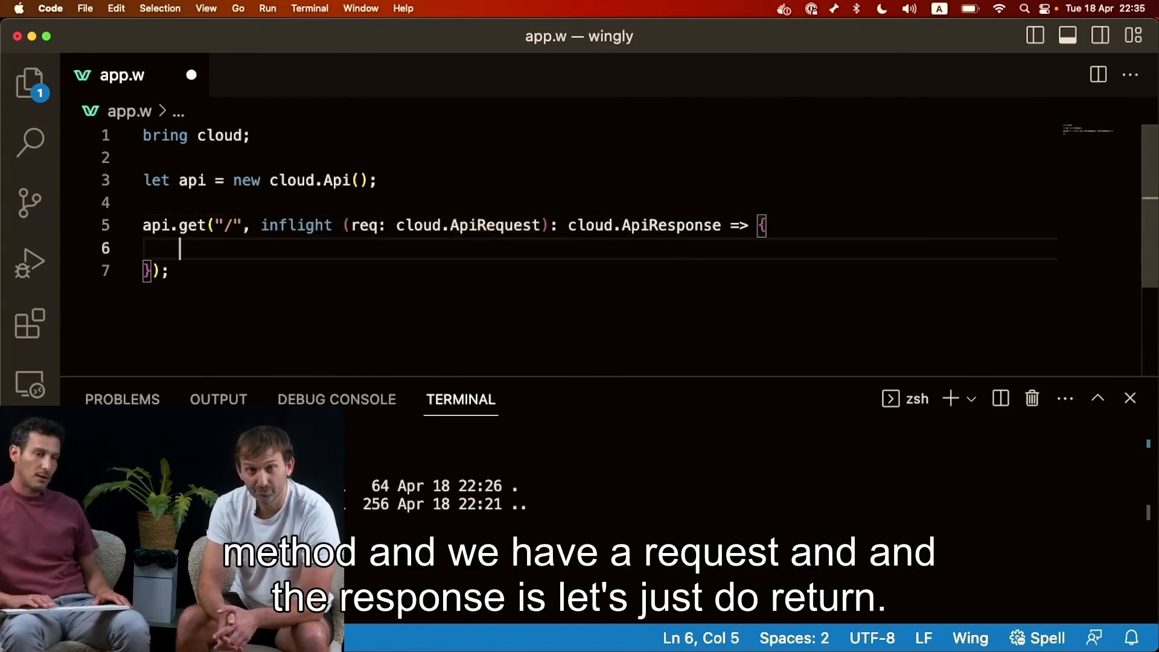
{"action": "type", "text": "return"}
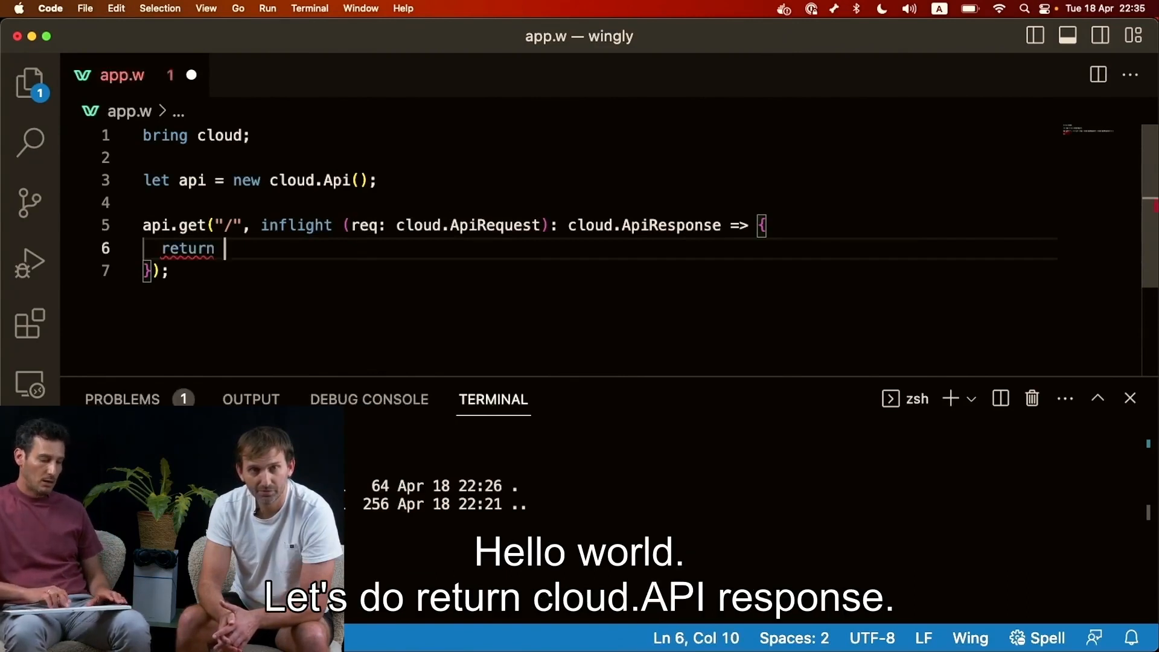
{"action": "type", "text": "cloud.Api"}
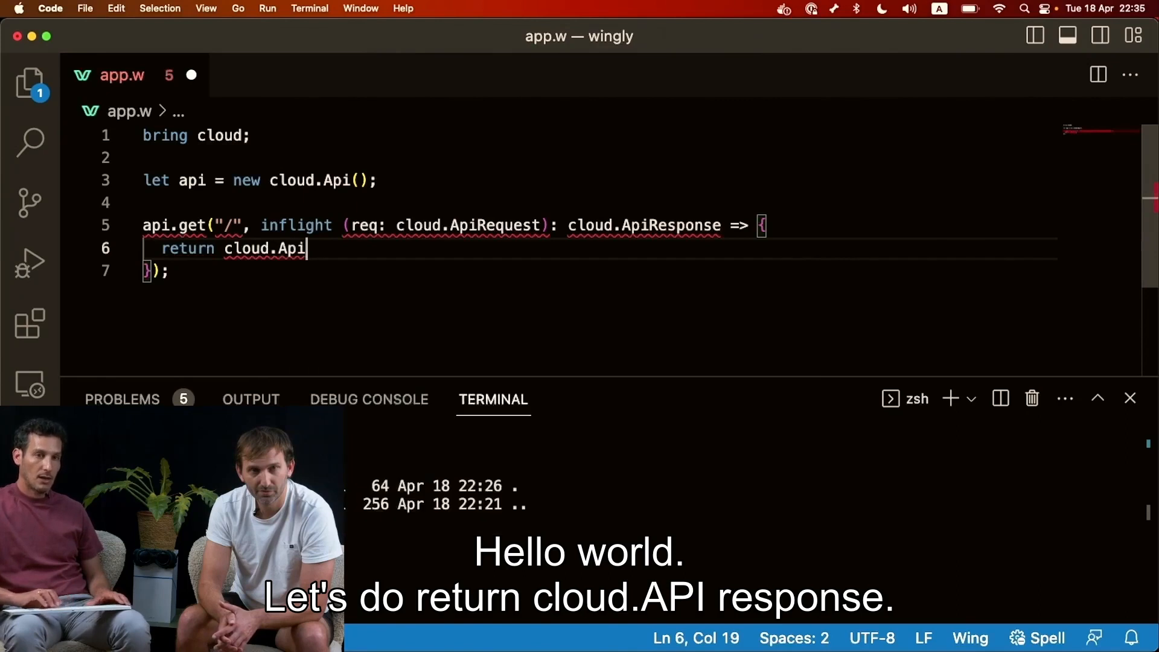
{"action": "type", "text": "Response {"}
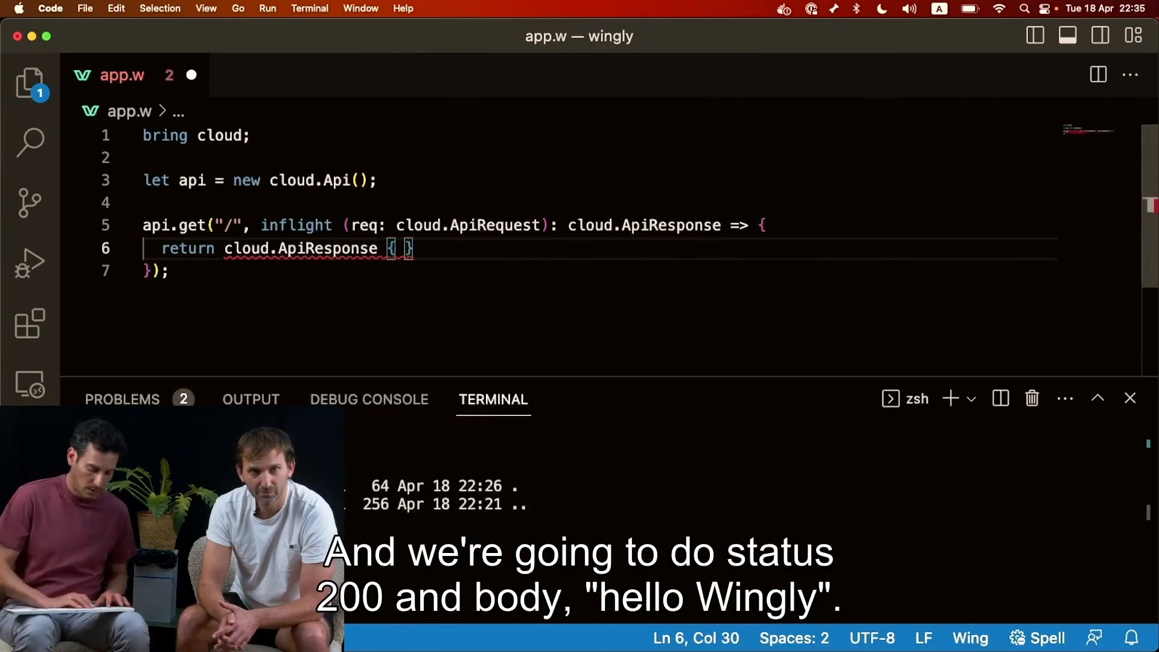
{"action": "type", "text": "status: 200"}
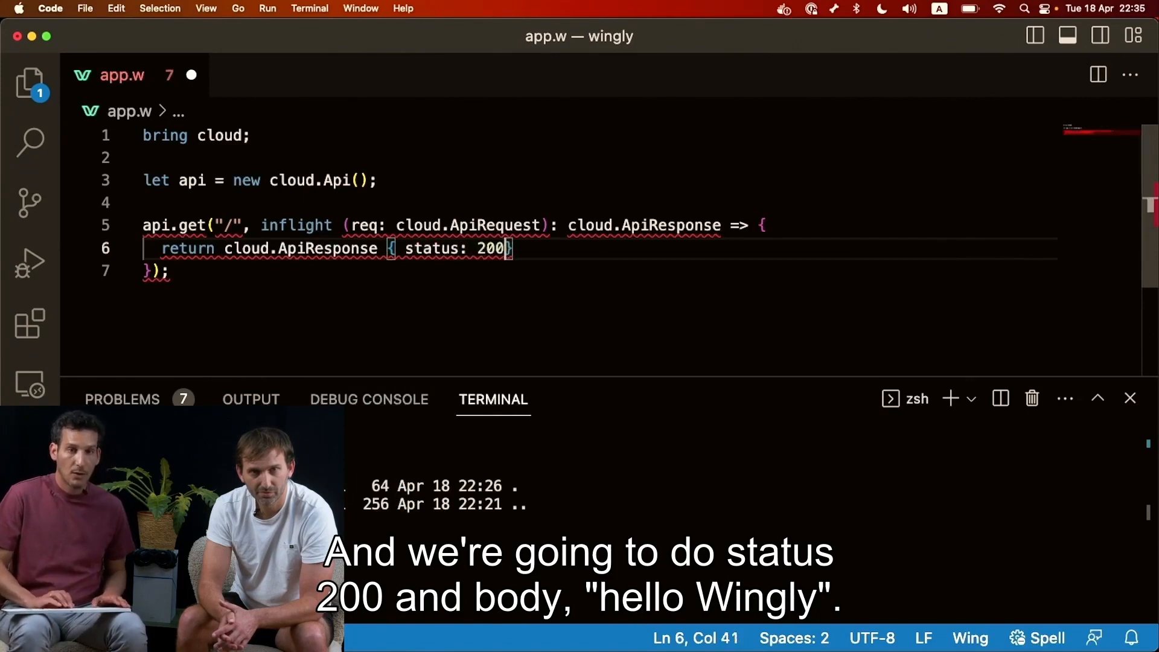
{"action": "type", "text": ", bo"}
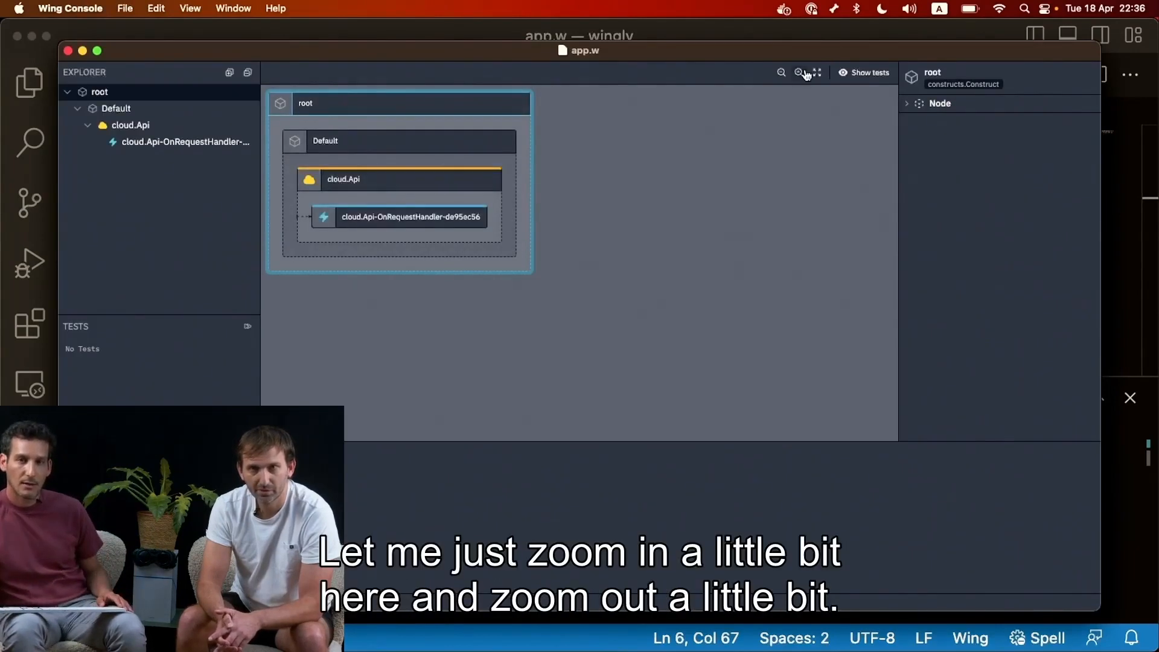
- Zoom the diagram and open the cloud.Api node's details panel
{"action": "left_click", "coordinate": [798, 73]}
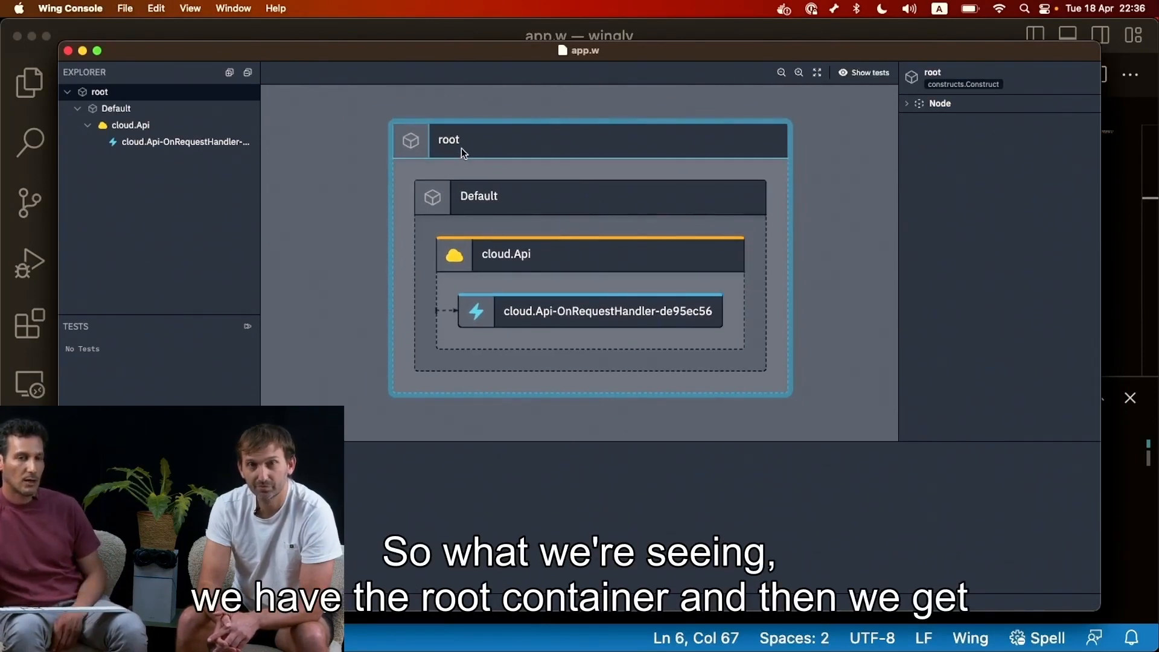
{"action": "mouse_move", "coordinate": [494, 210]}
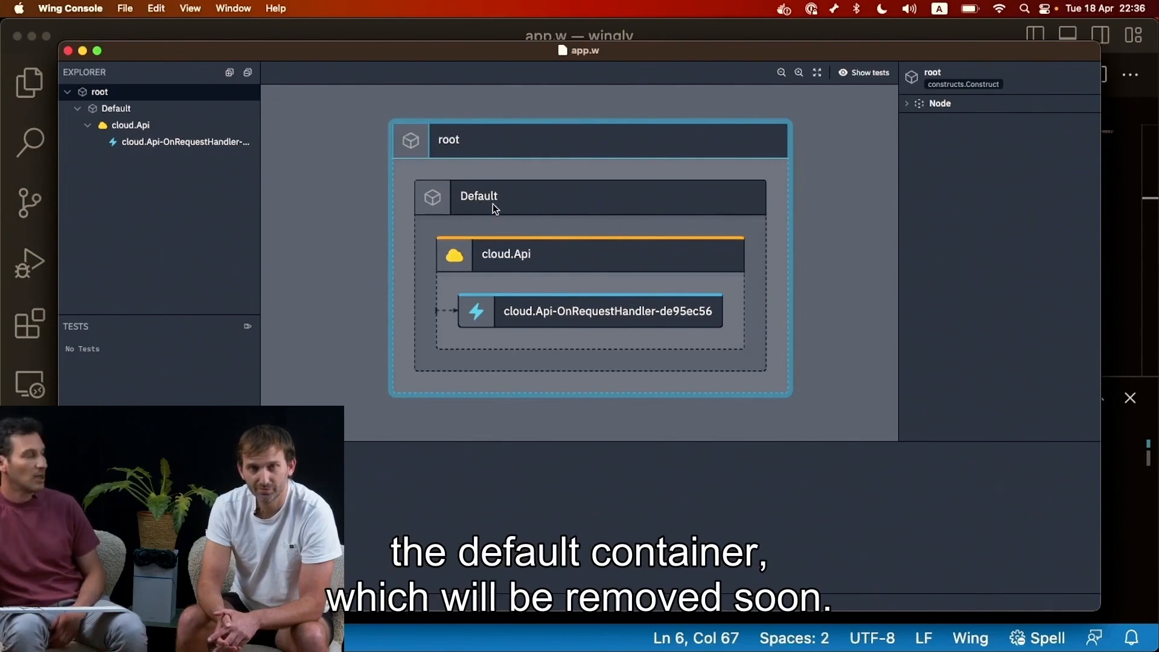
{"action": "left_click", "coordinate": [506, 254]}
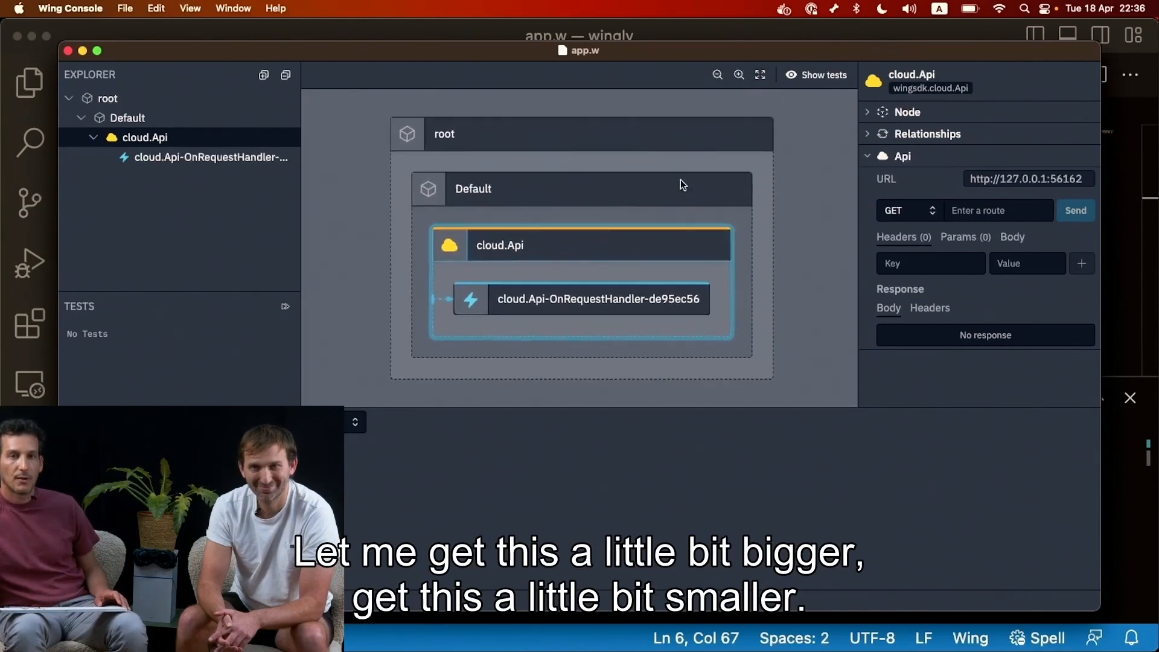
- Send a GET request to route / from the Api tester
{"action": "left_click", "coordinate": [999, 211]}
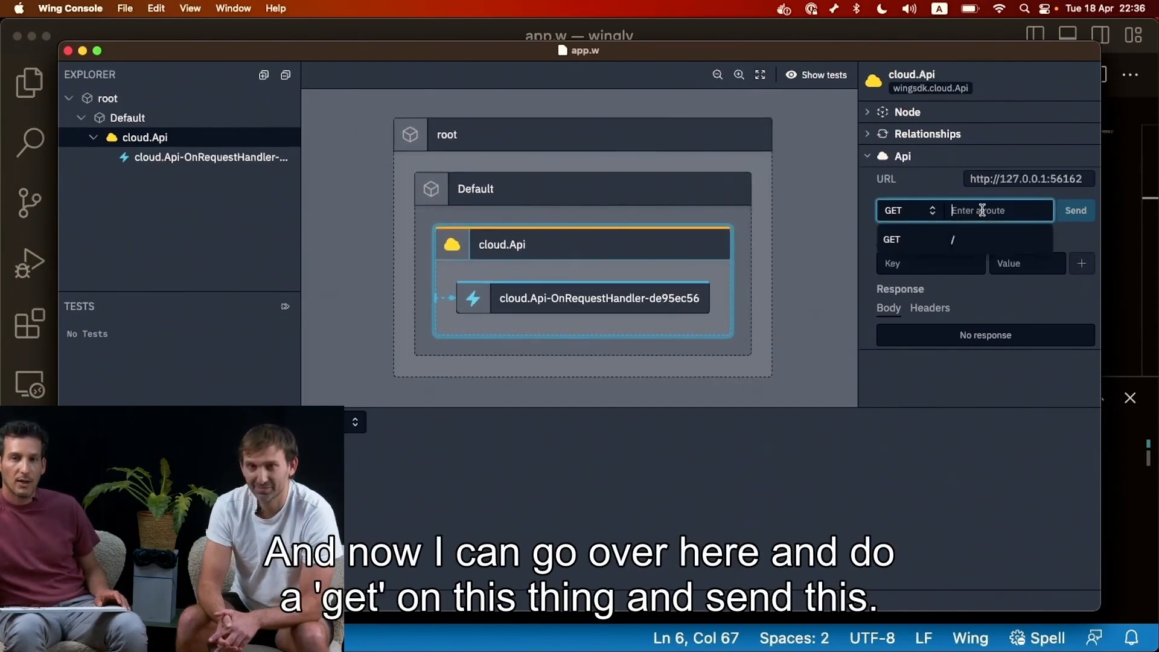
{"action": "type", "text": "/"}
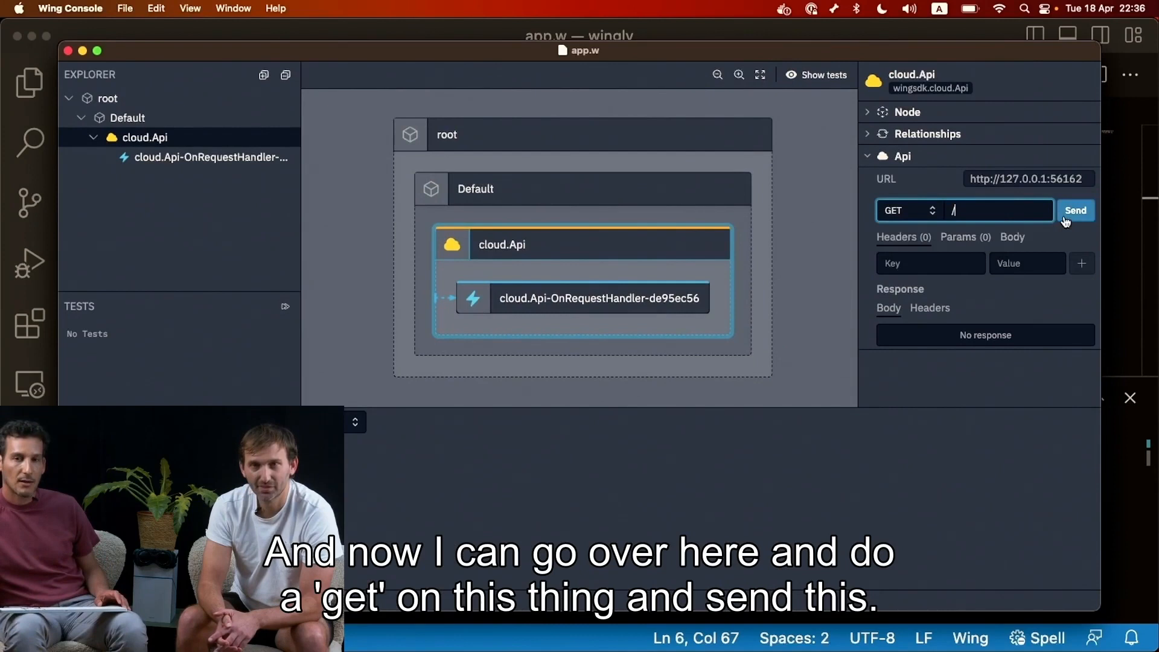
{"action": "left_click", "coordinate": [1074, 211]}
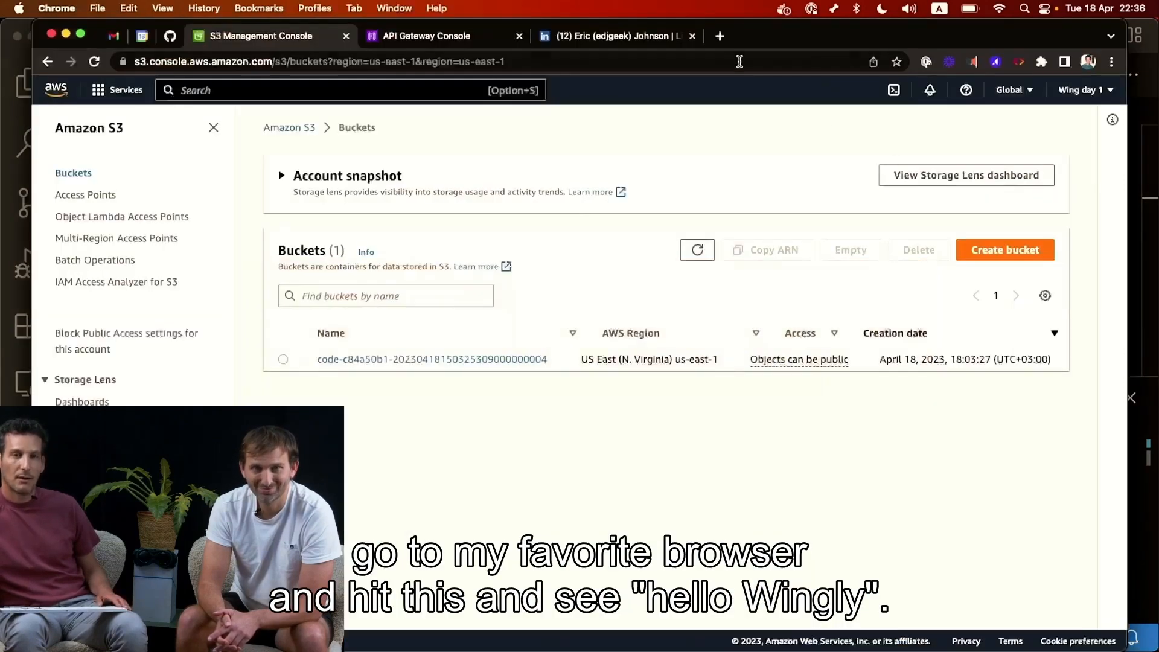
- Check the endpoint in Chrome and return to app.w in VS Code
{"action": "left_click", "coordinate": [720, 36]}
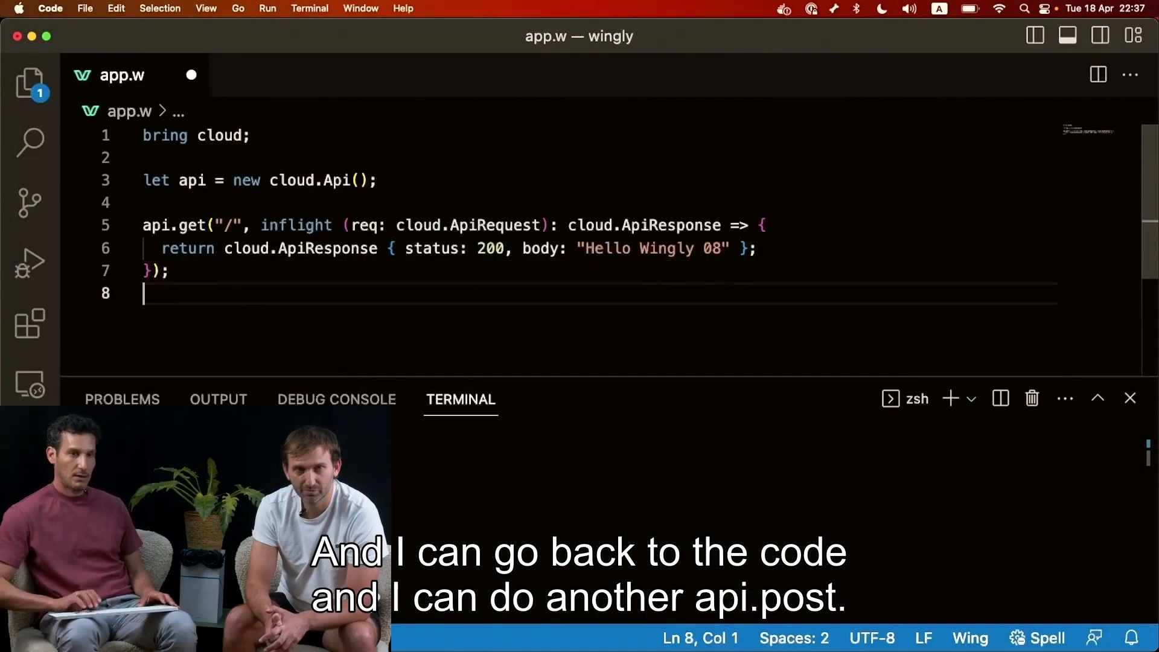
- Add an api.post("/item/{id}") route with an inflight handler below the GET route
{"action": "type", "text": "api."}
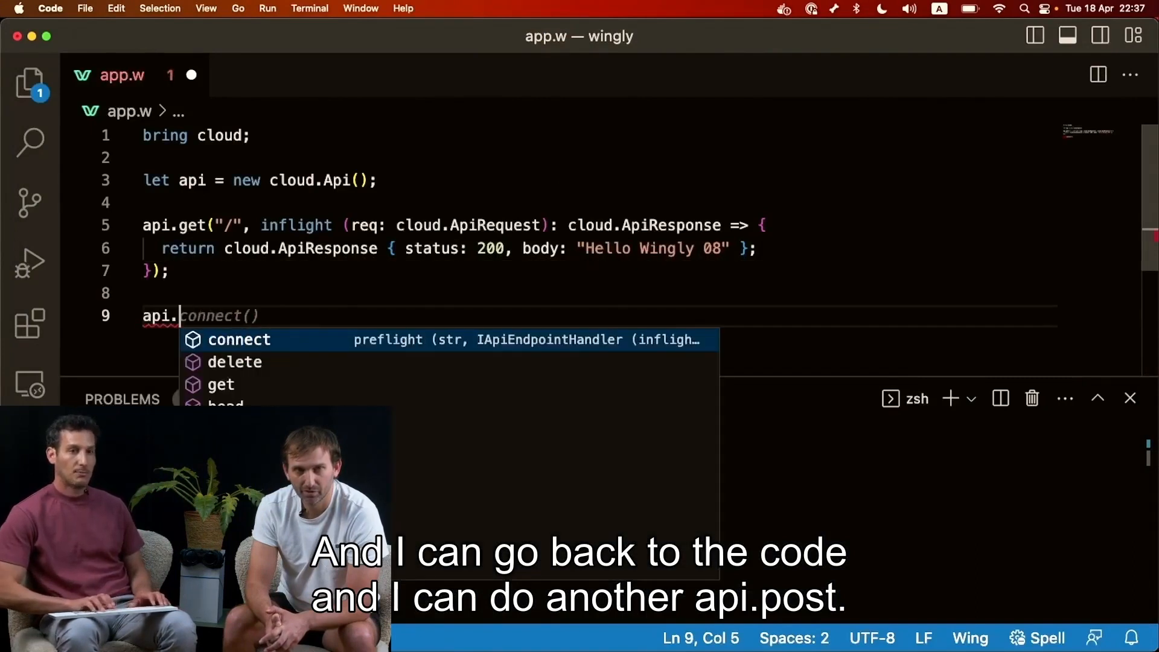
{"action": "type", "text": "post9"}
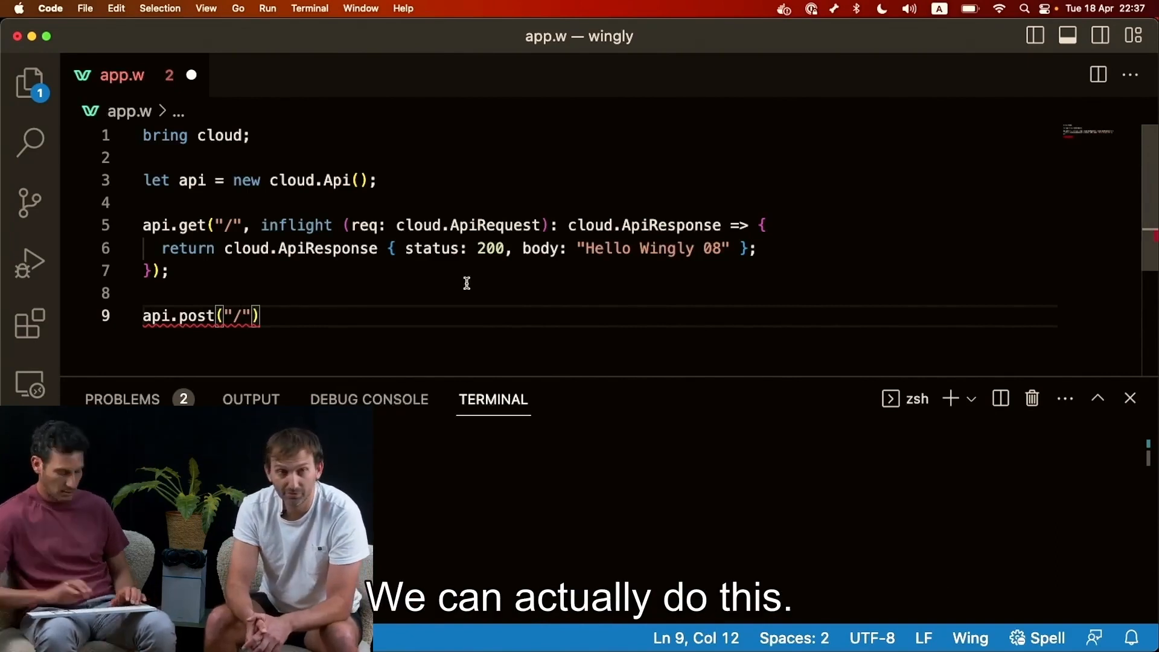
{"action": "type", "text": "item"}
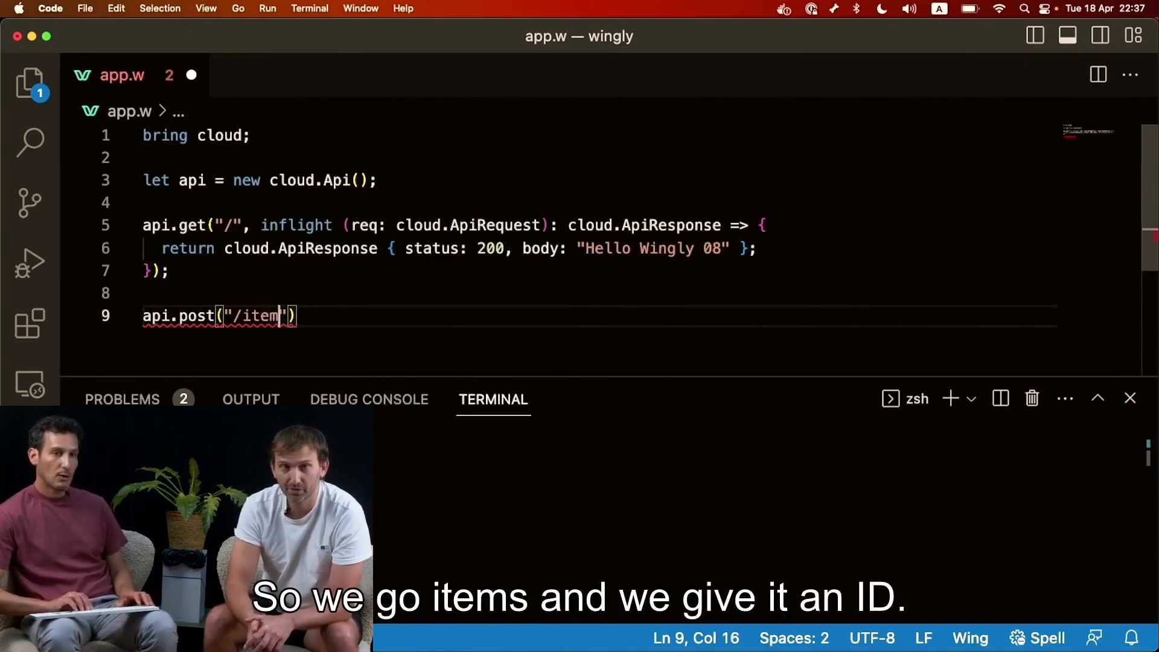
{"action": "type", "text": "/P"}
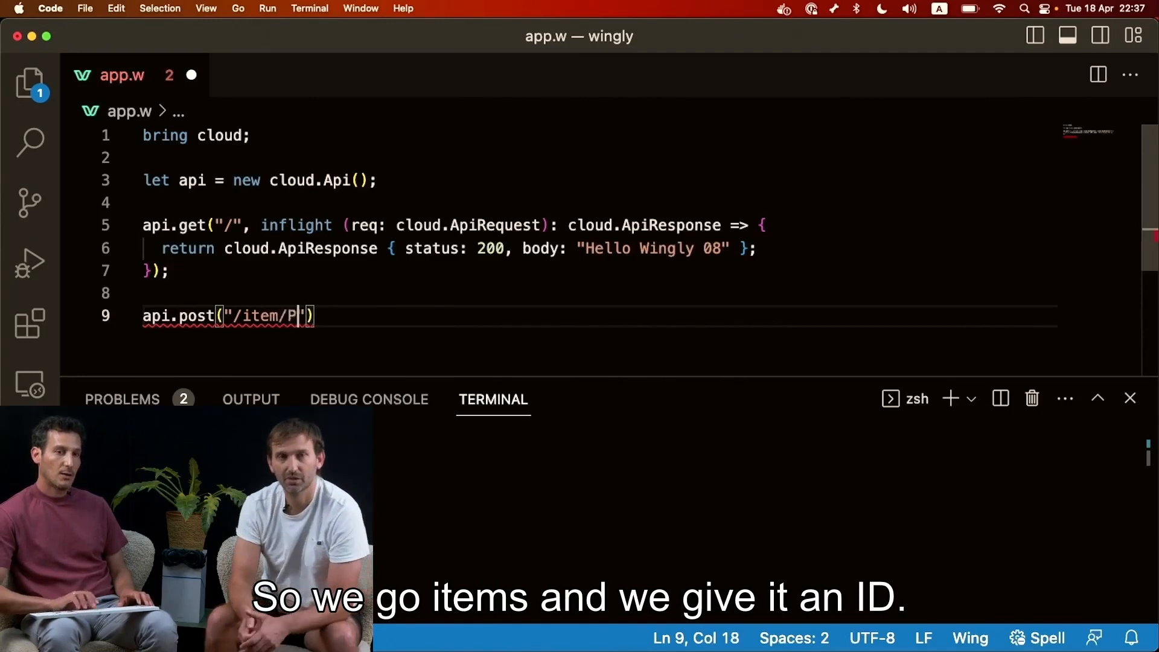
{"action": "type", "text": "{id}"}
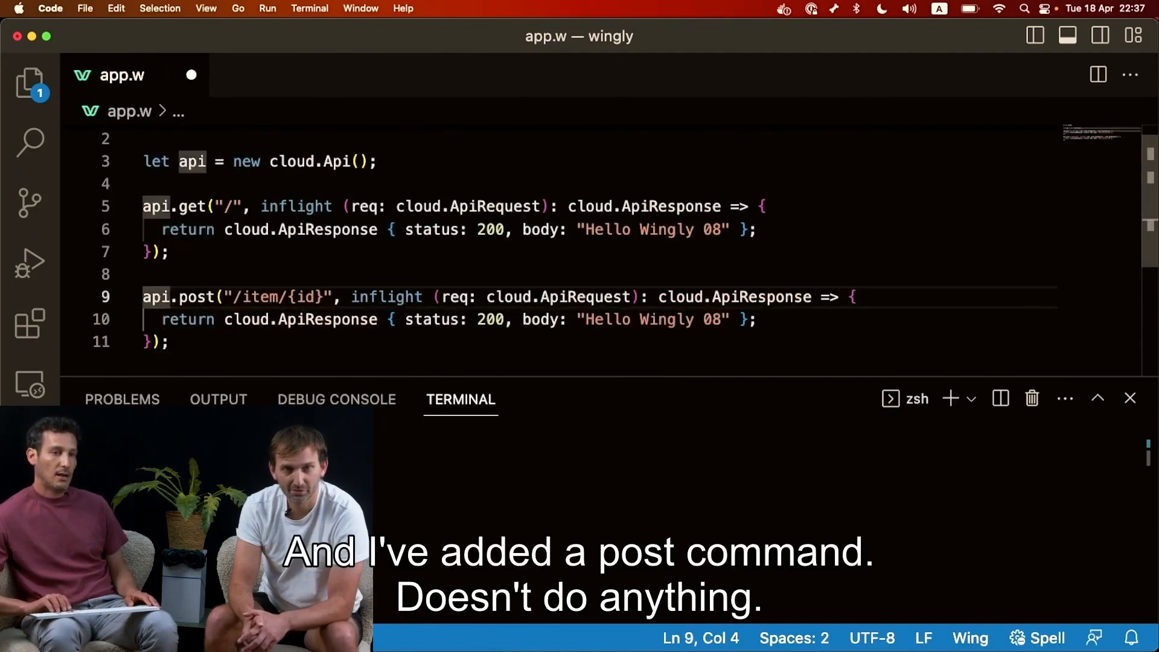
{"action": "left_click", "coordinate": [172, 319]}
{"action": "type", "text": "let va"}
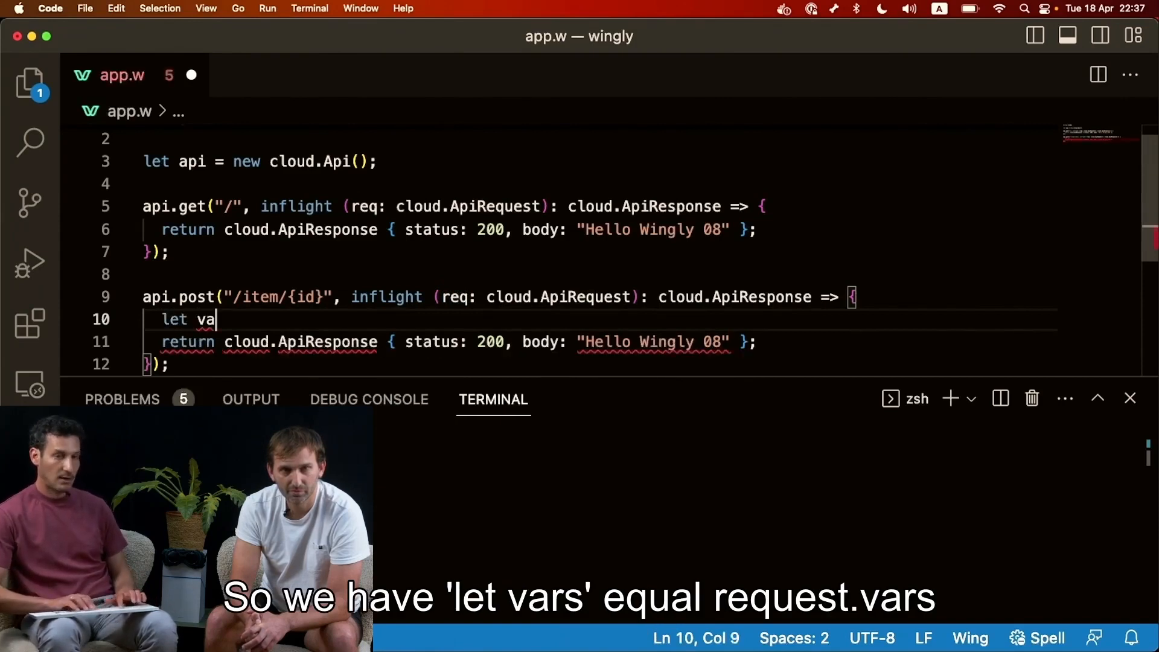
- Declare a vars variable from req.vars in the POST handler
{"action": "type", "text": "rs ="}
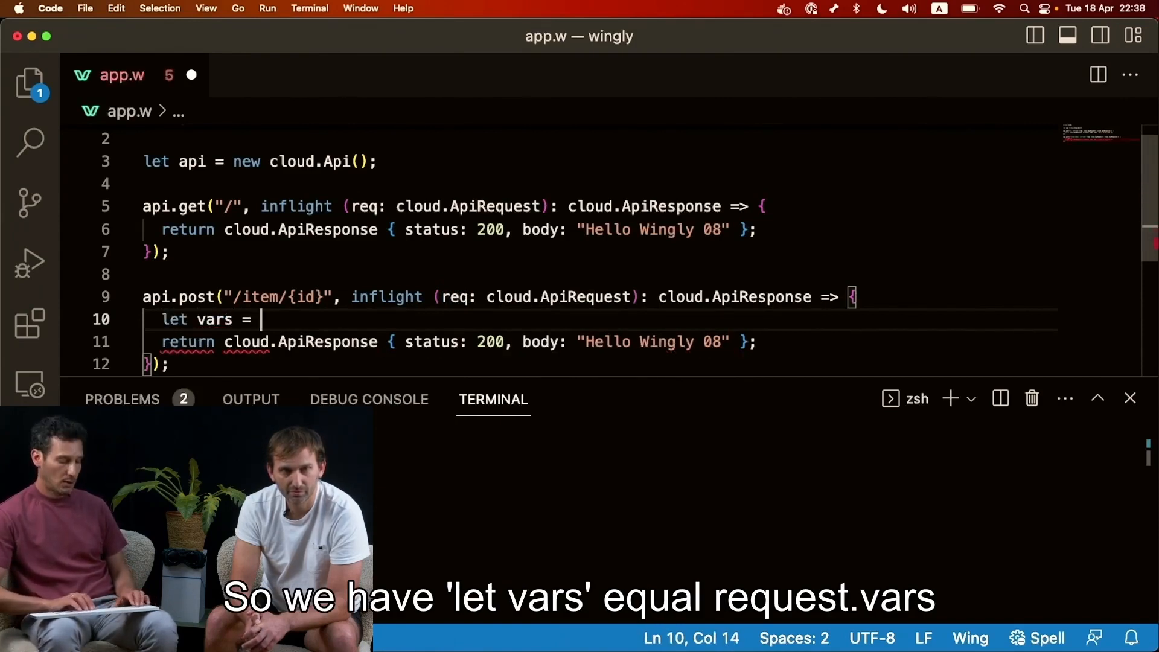
{"action": "type", "text": "req."}
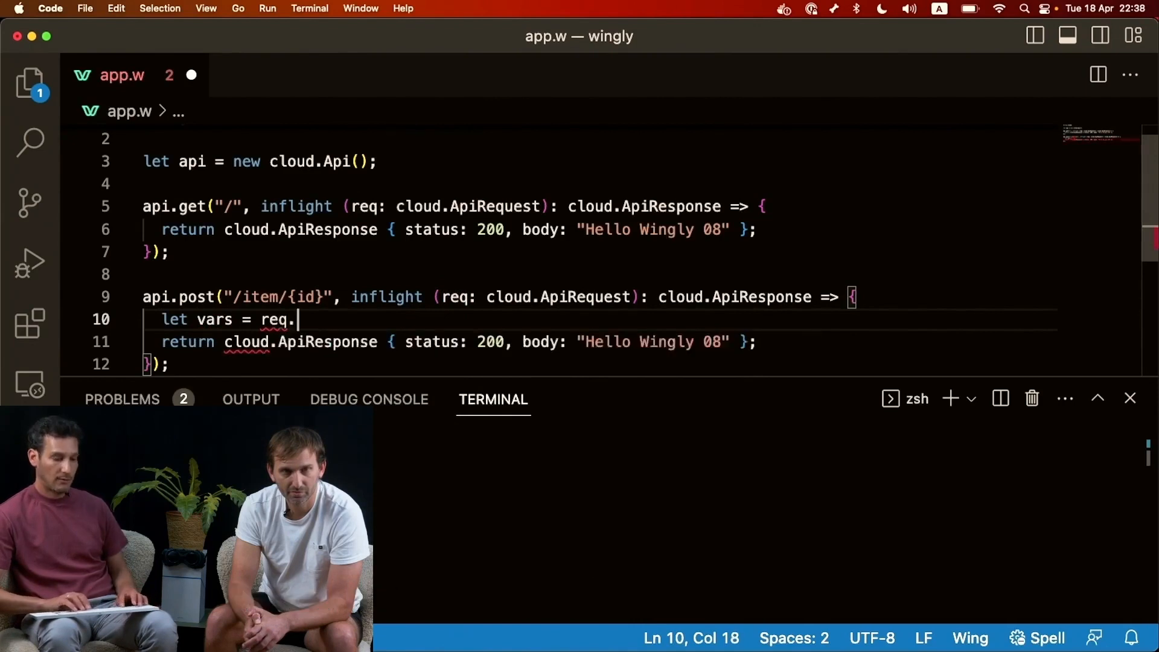
{"action": "type", "text": "vars"}
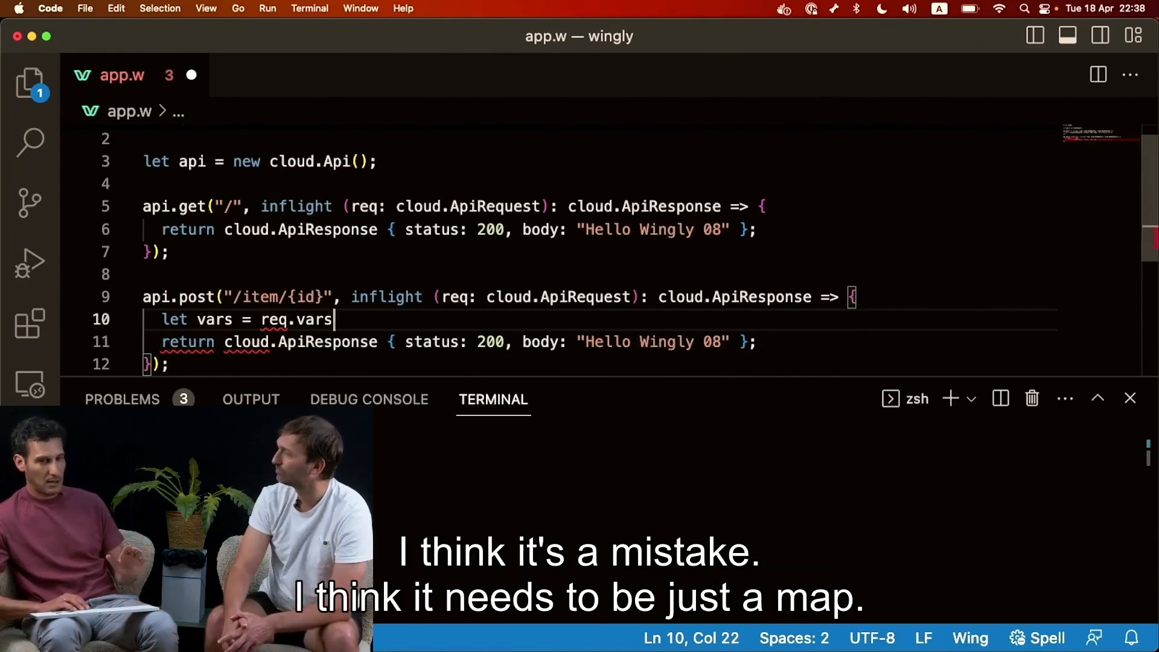
{"action": "type", "text": "\" \""}
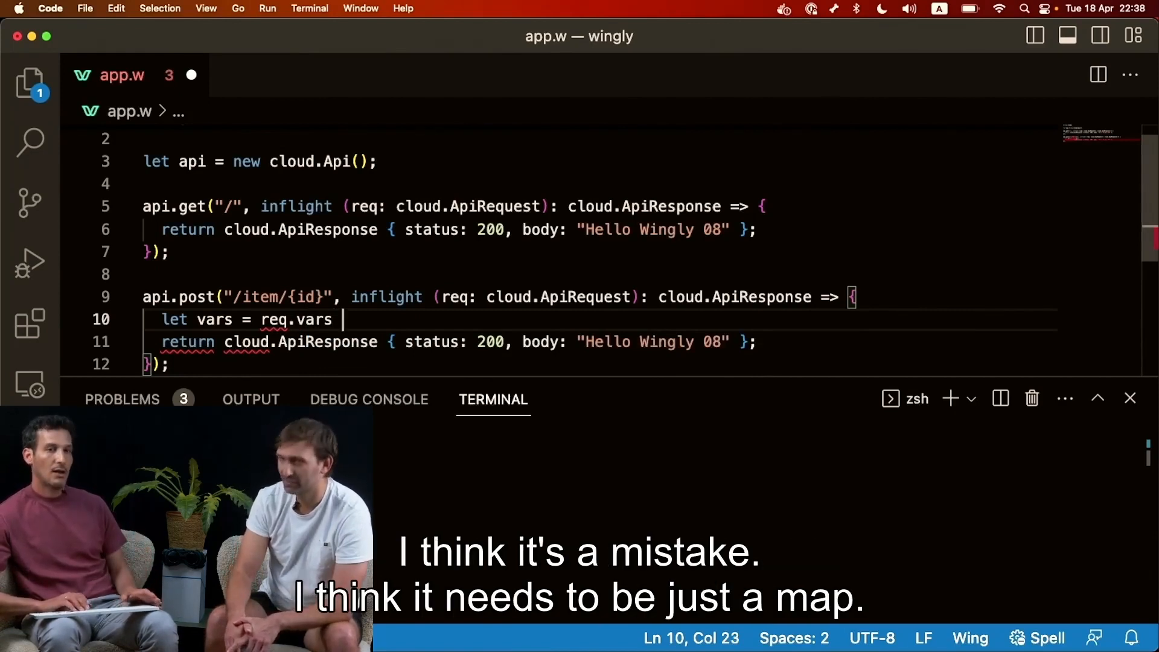
{"action": "type", "text": "?? Map<s"}
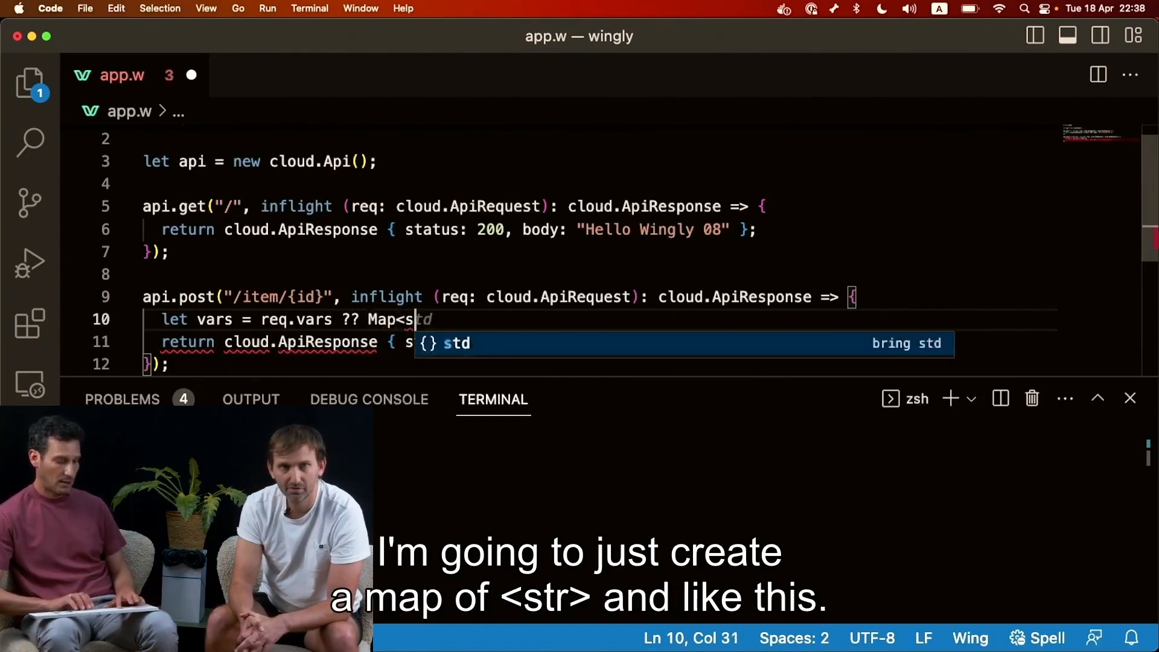
{"action": "type", "text": "tr>"}
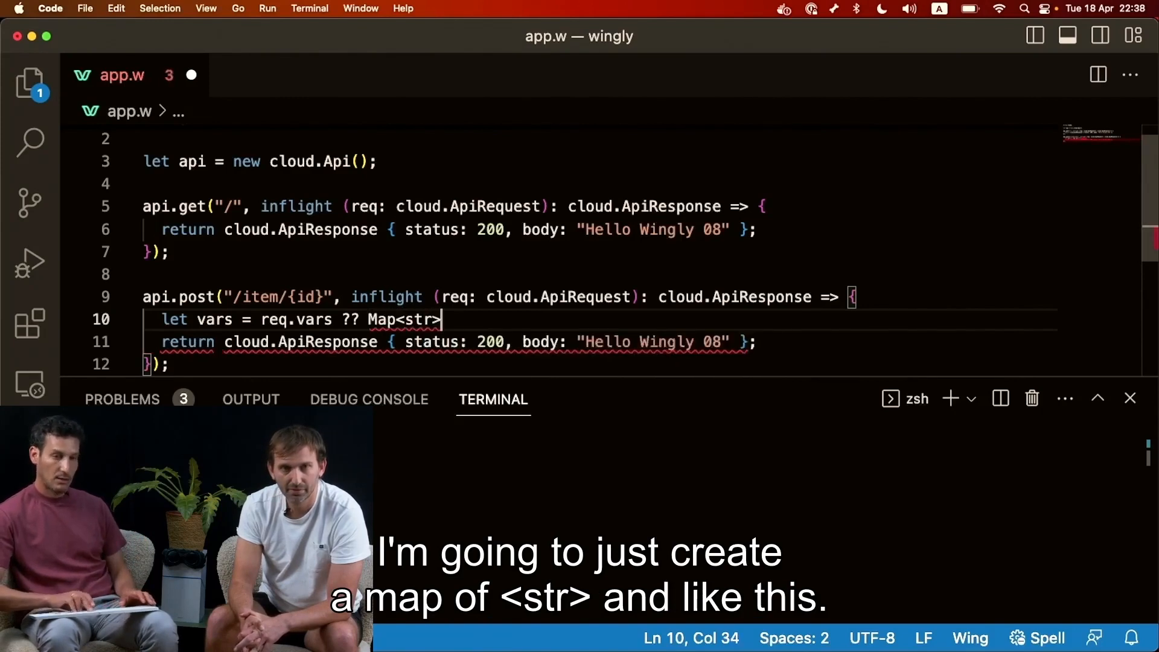
{"action": "type", "text": "{};"}
{"action": "type", "text": "let"}
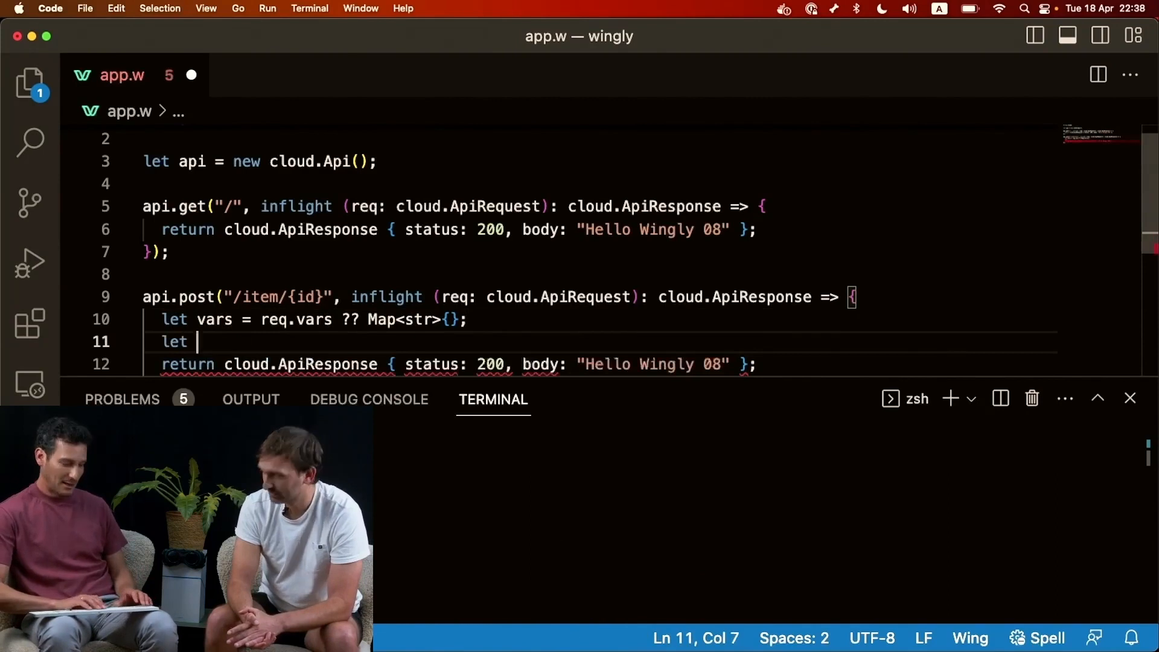
- Read id from vars and change the reply body to "Hello id ${id}"
{"action": "type", "text": "id"}
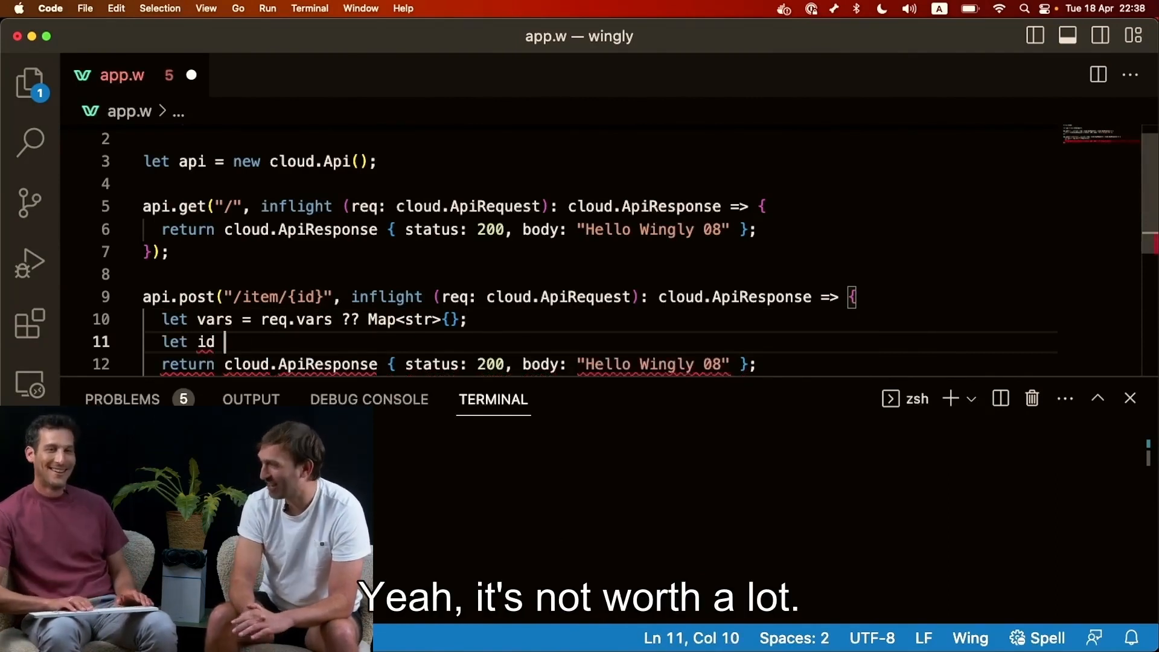
{"action": "type", "text": "= vars.get(\""}
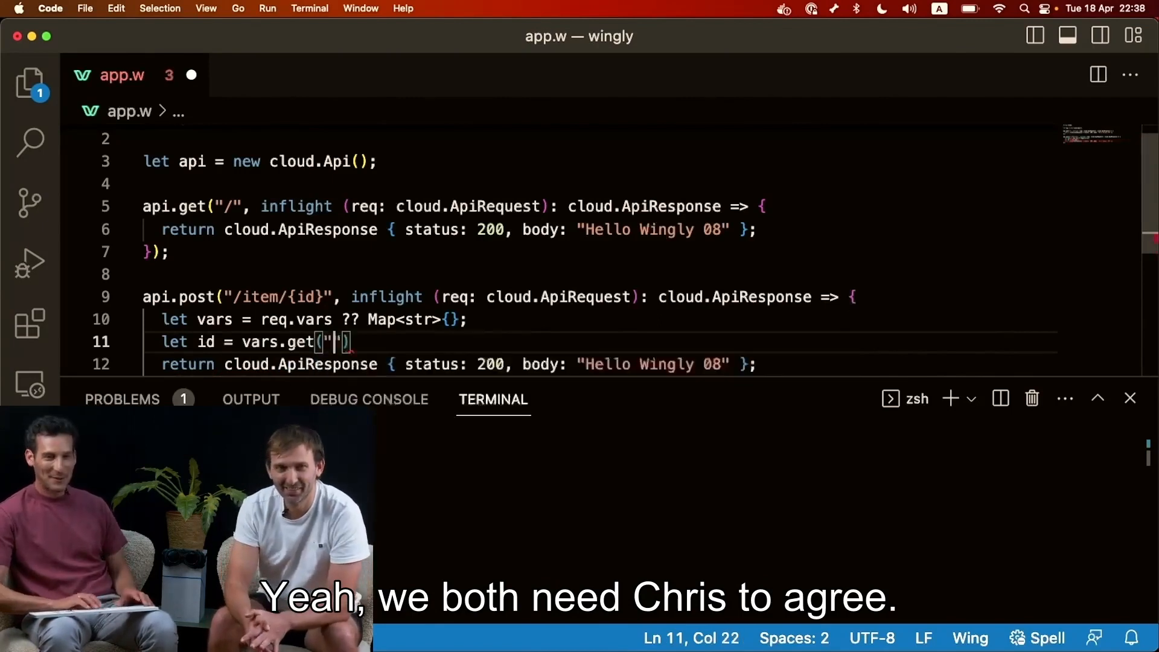
{"action": "type", "text": "id"}
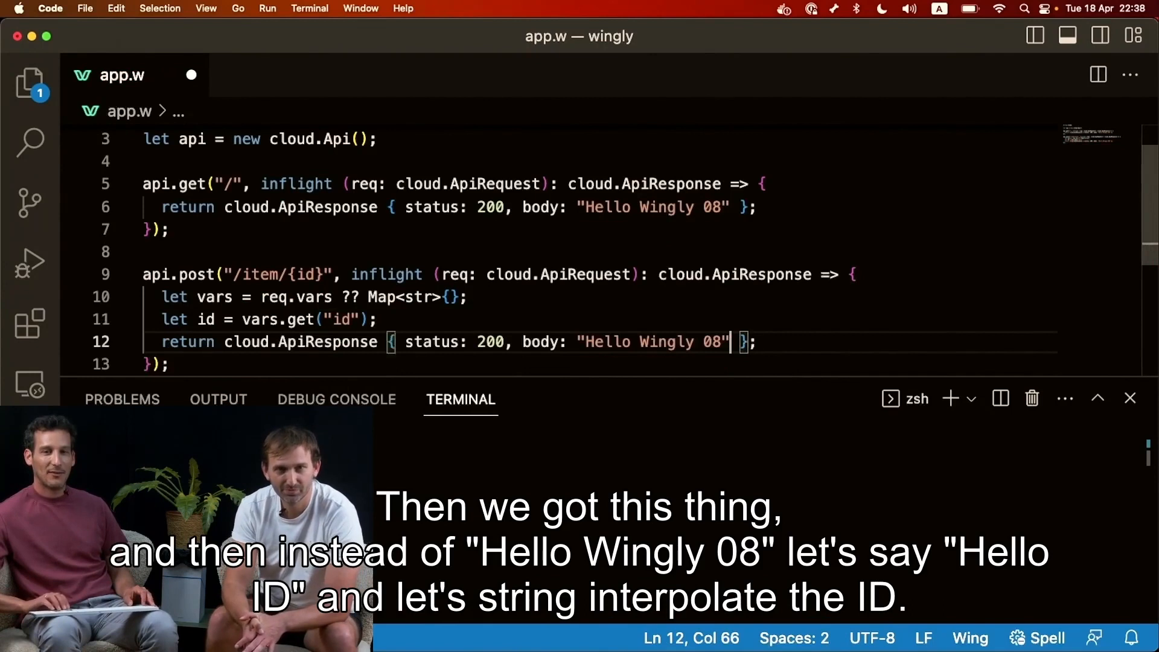
{"action": "left_click_drag", "start_coordinate": [729, 342], "coordinate": [599, 342]}
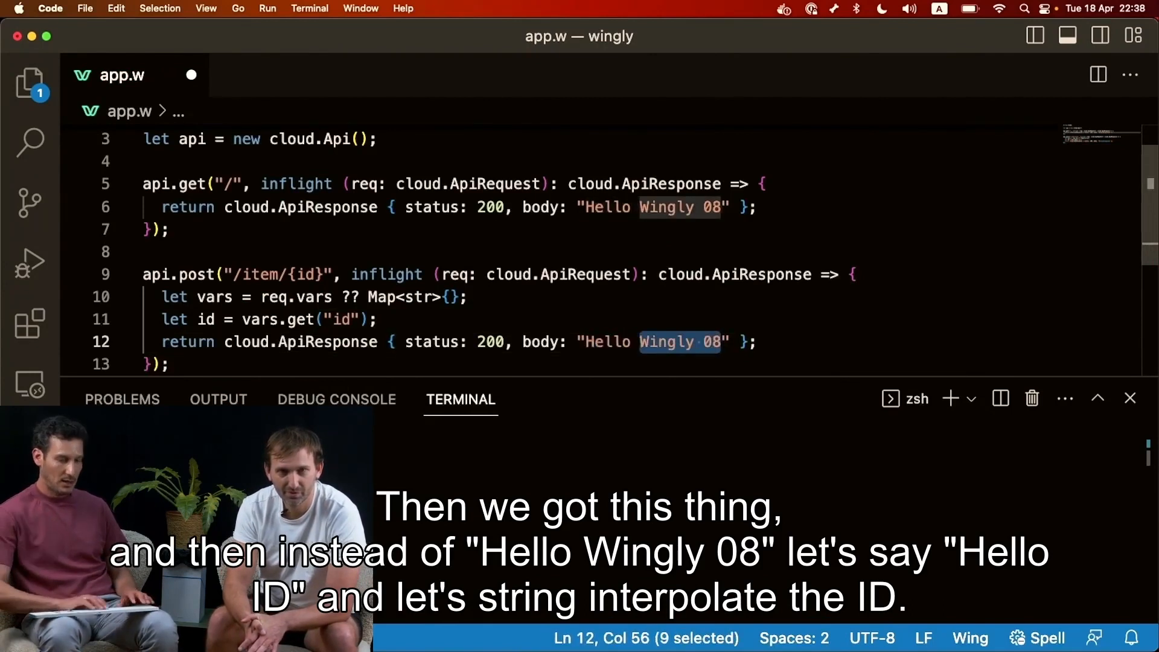
{"action": "type", "text": "id ${id}"}
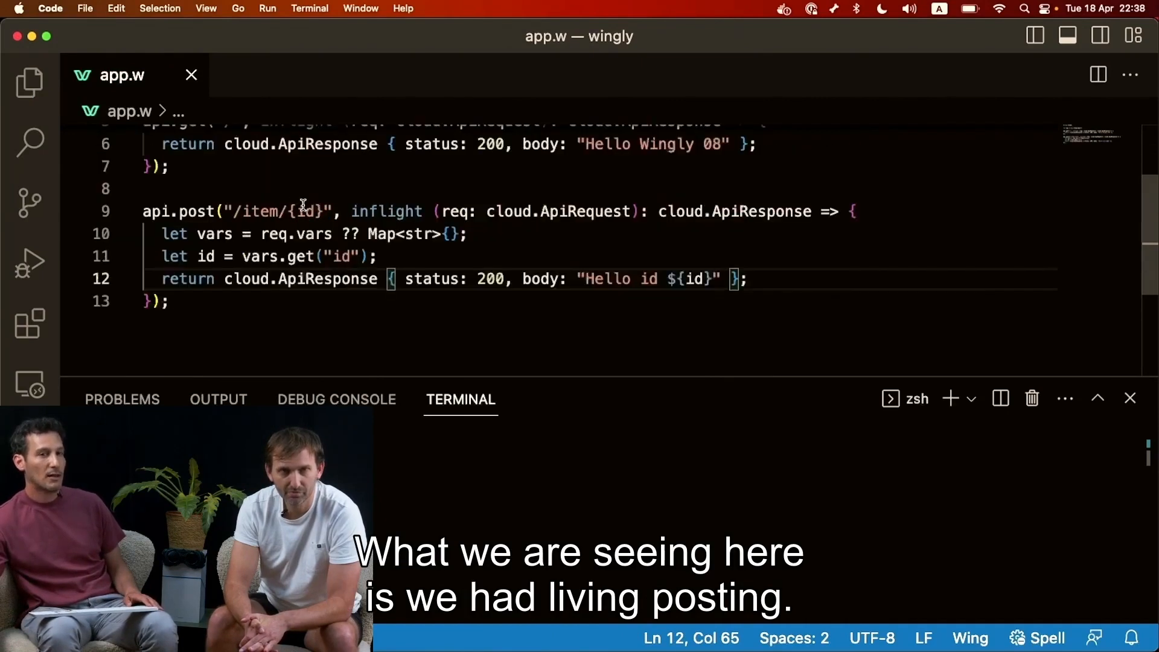
{"action": "double_click", "coordinate": [303, 211]}
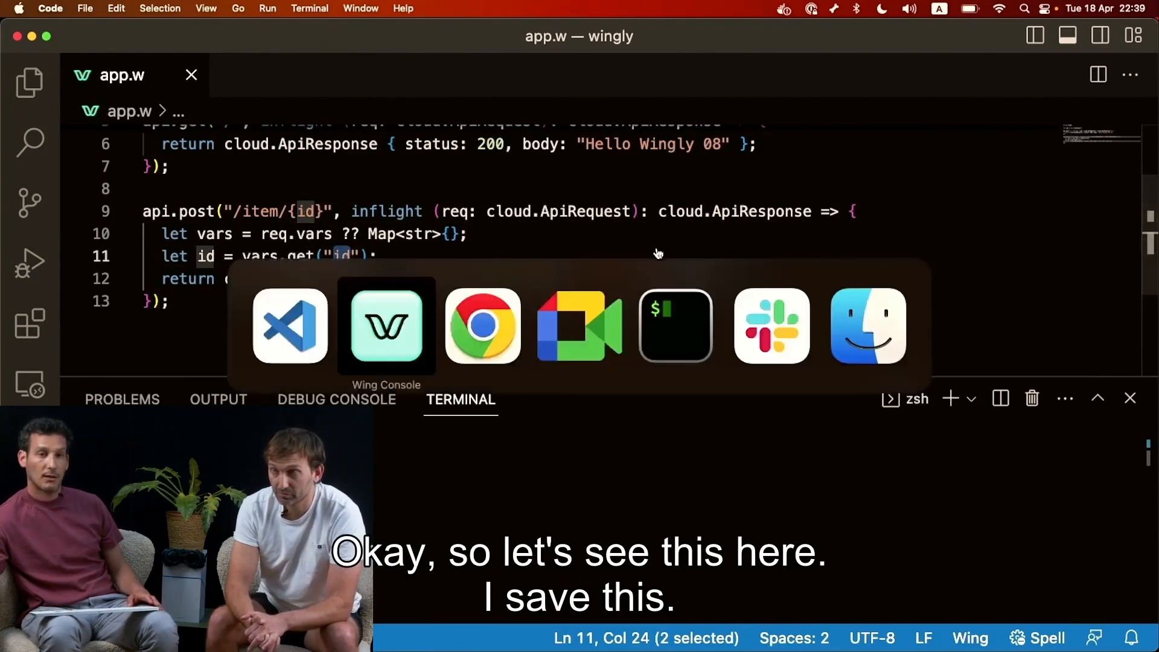
- Select cloud.Api, choose route POST /item/{id} for item Eyal, and send it
{"action": "left_click", "coordinate": [385, 325]}
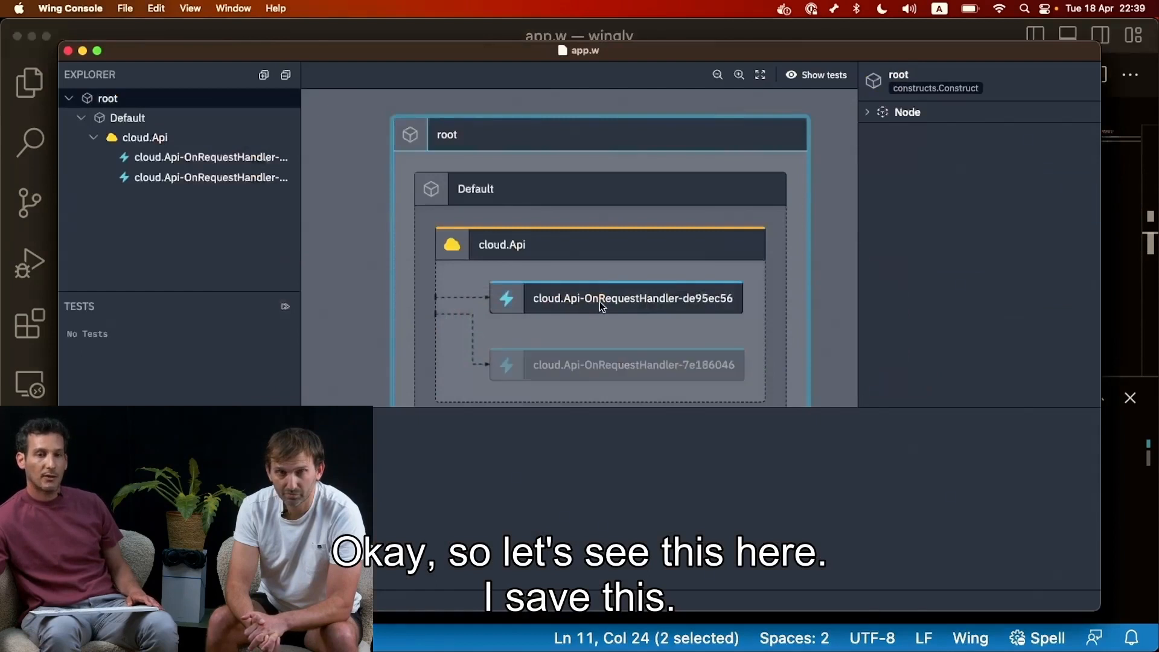
{"action": "left_click", "coordinate": [501, 245]}
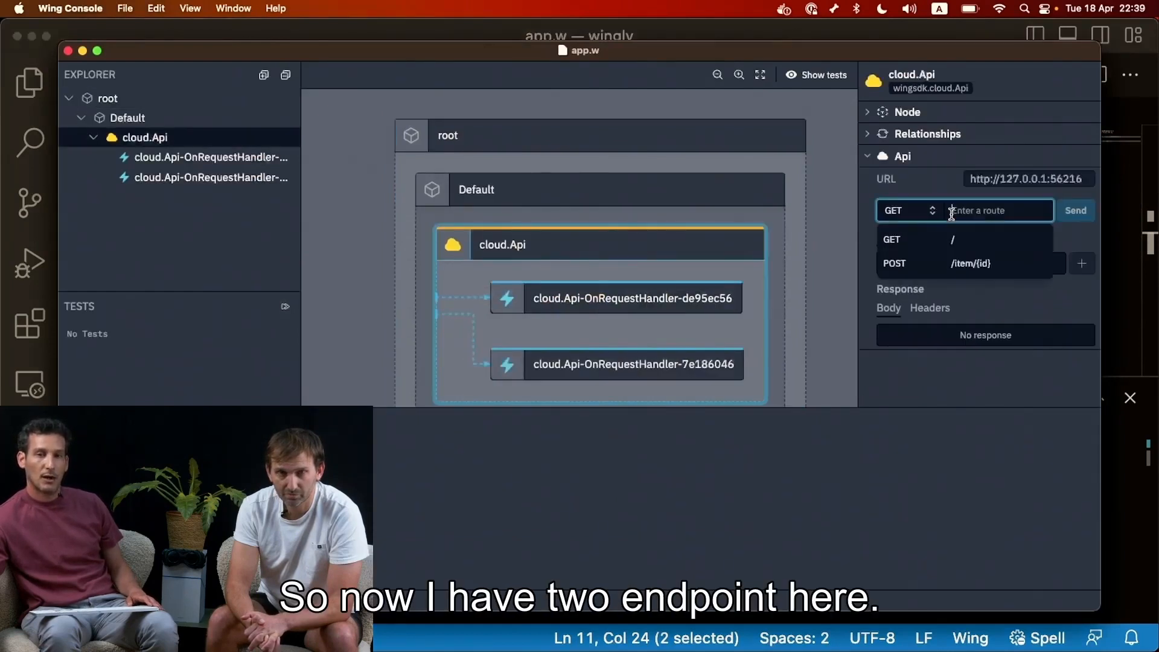
{"action": "left_click", "coordinate": [954, 263]}
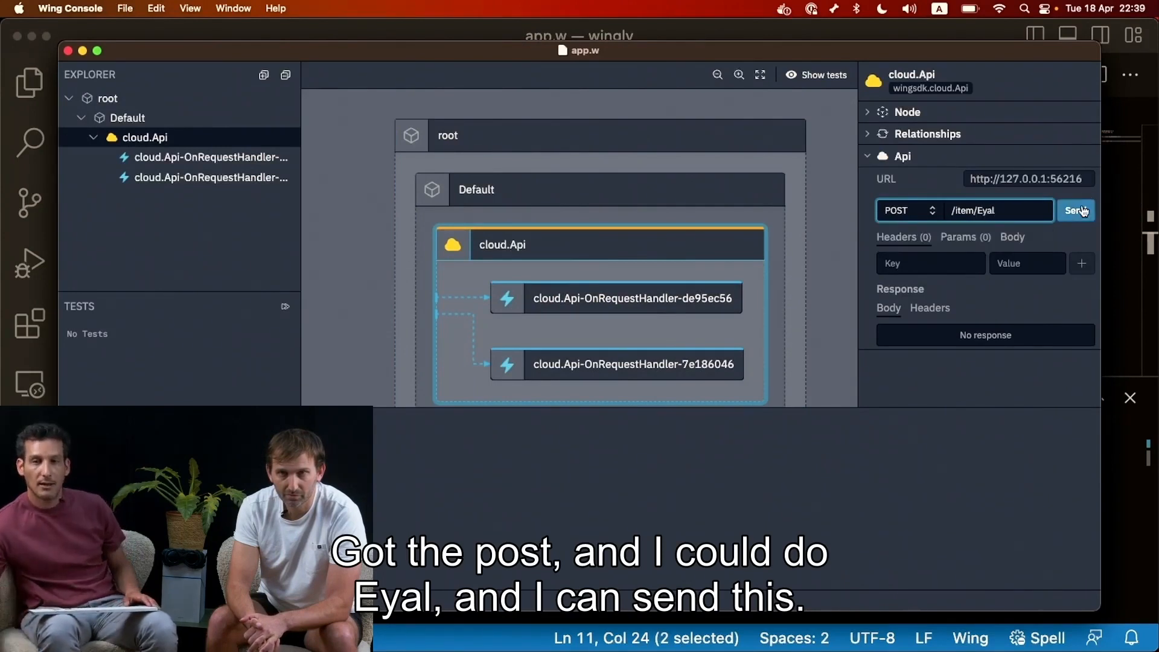
{"action": "left_click", "coordinate": [1075, 211]}
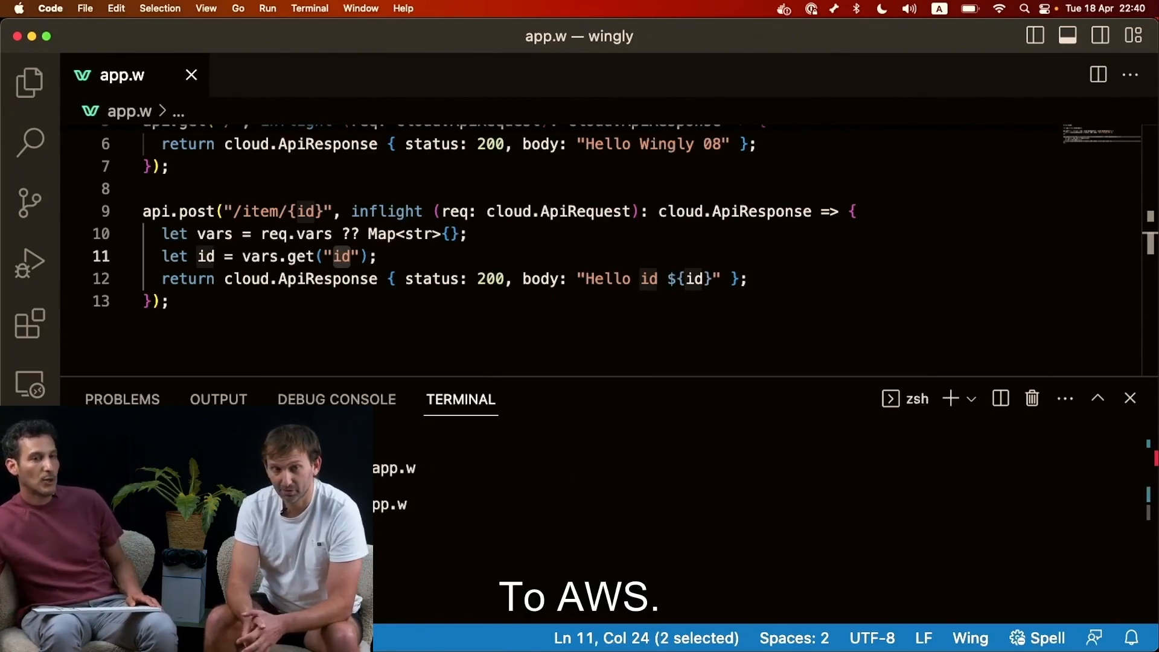
- Open target/app.tfaws/main.tf.json and scroll to the aws_api_gateway_deployment resource
{"action": "left_click", "coordinate": [30, 82]}
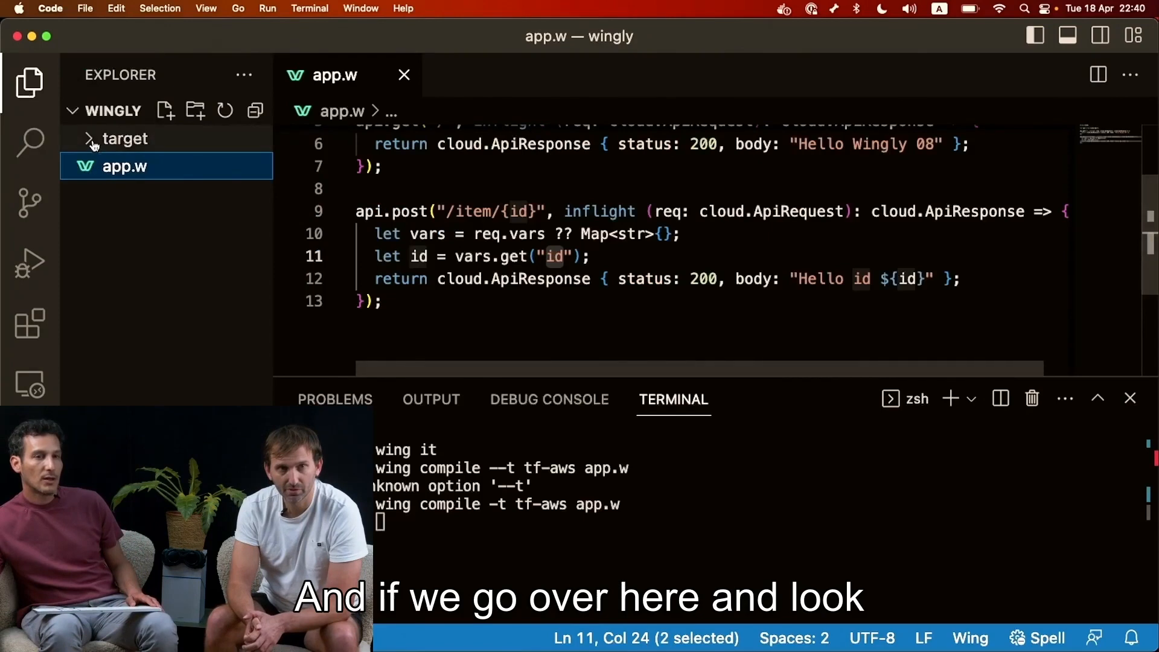
{"action": "left_click", "coordinate": [126, 138]}
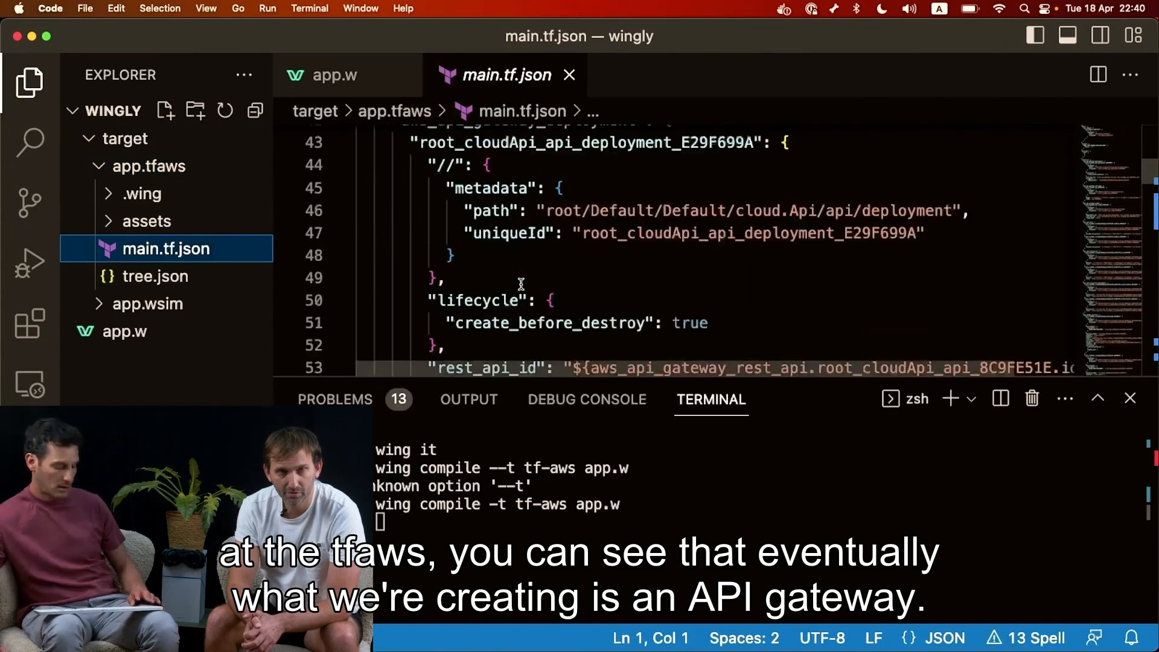
{"action": "scroll", "scroll_direction": "down", "scroll_amount": 3}
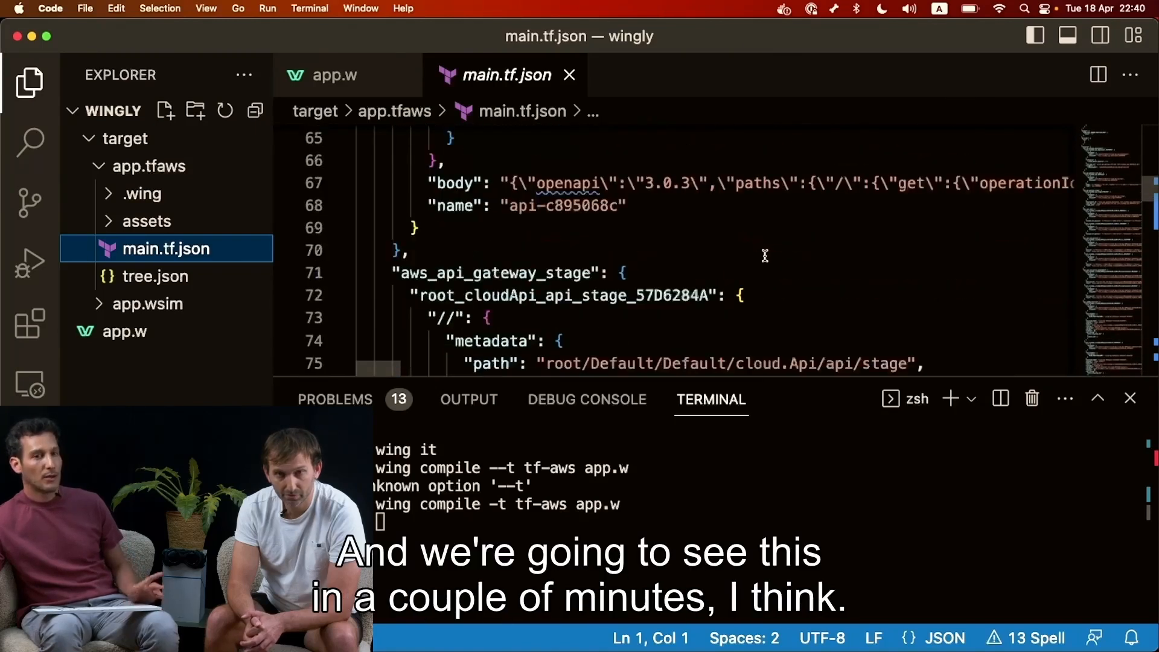
{"action": "scroll", "scroll_direction": "down", "scroll_amount": 3}
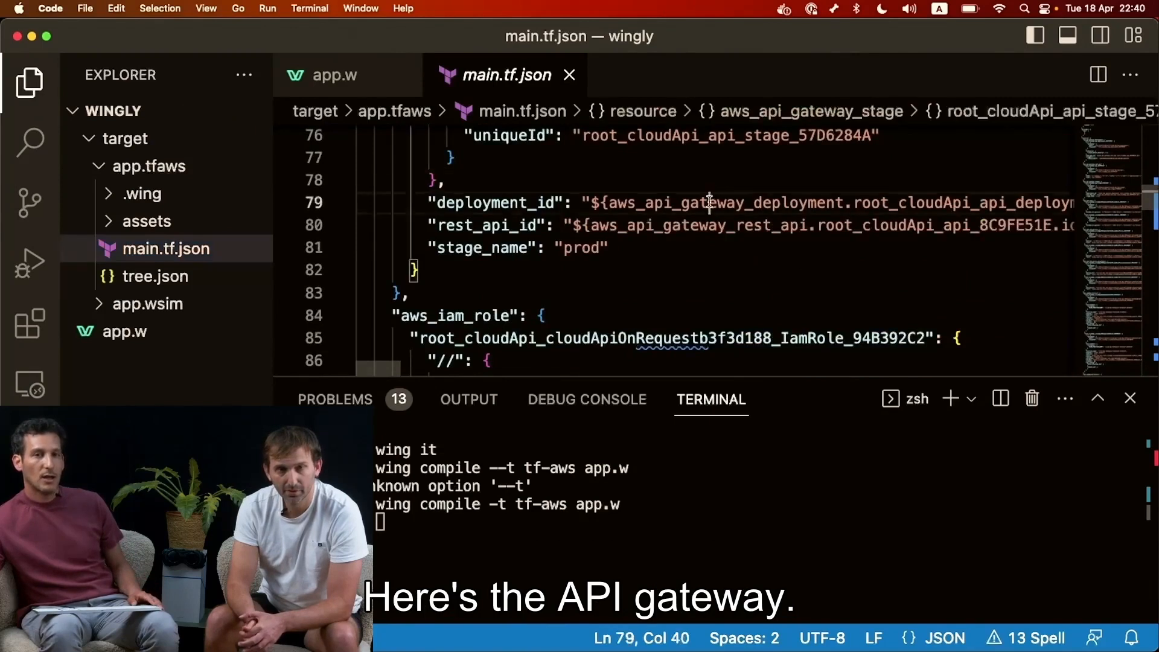
{"action": "double_click", "coordinate": [725, 203]}
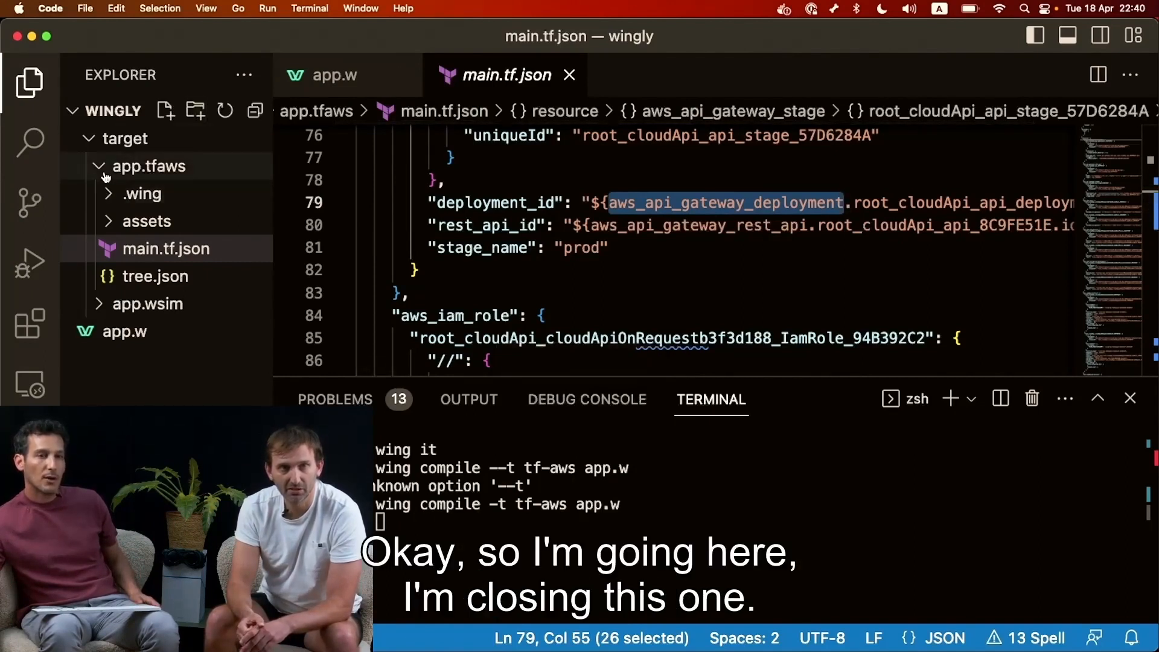
- View the compiled GET, POST and onRequest handler files, then preflight.js's route registration
{"action": "left_click", "coordinate": [146, 194]}
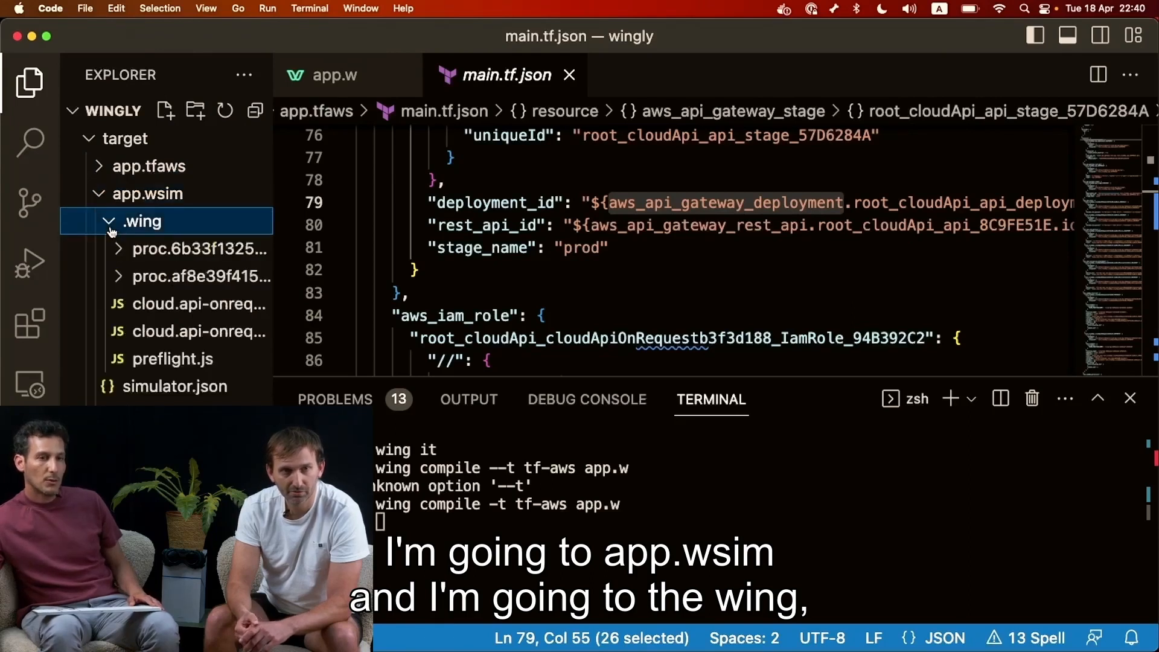
{"action": "left_click", "coordinate": [200, 249]}
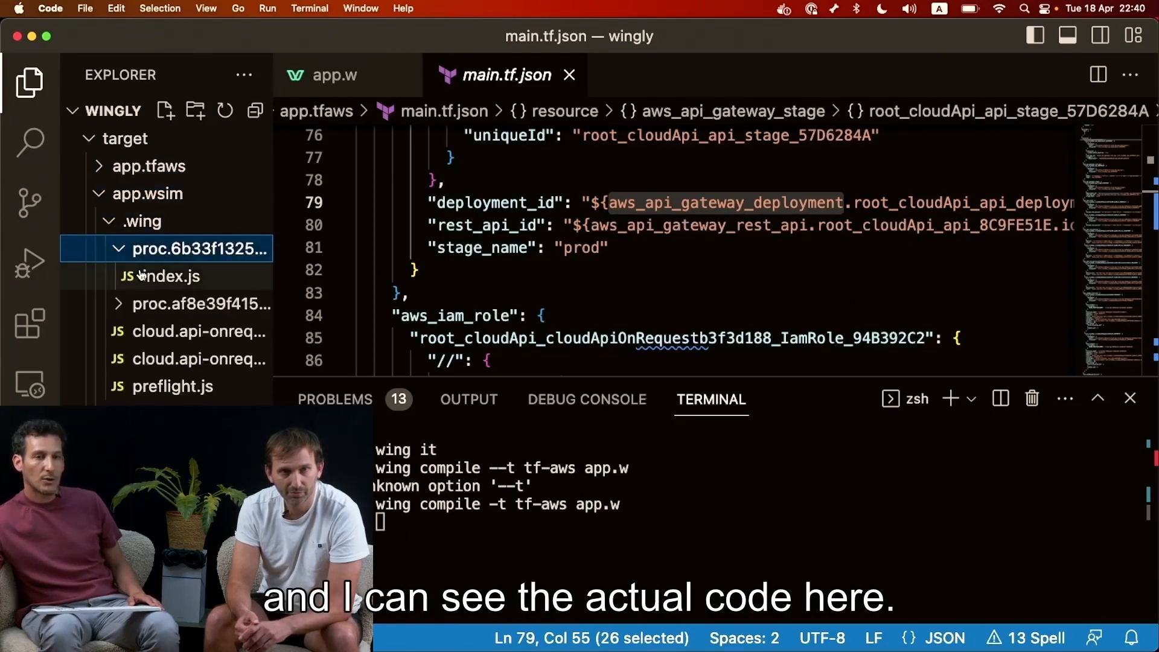
{"action": "left_click", "coordinate": [169, 276]}
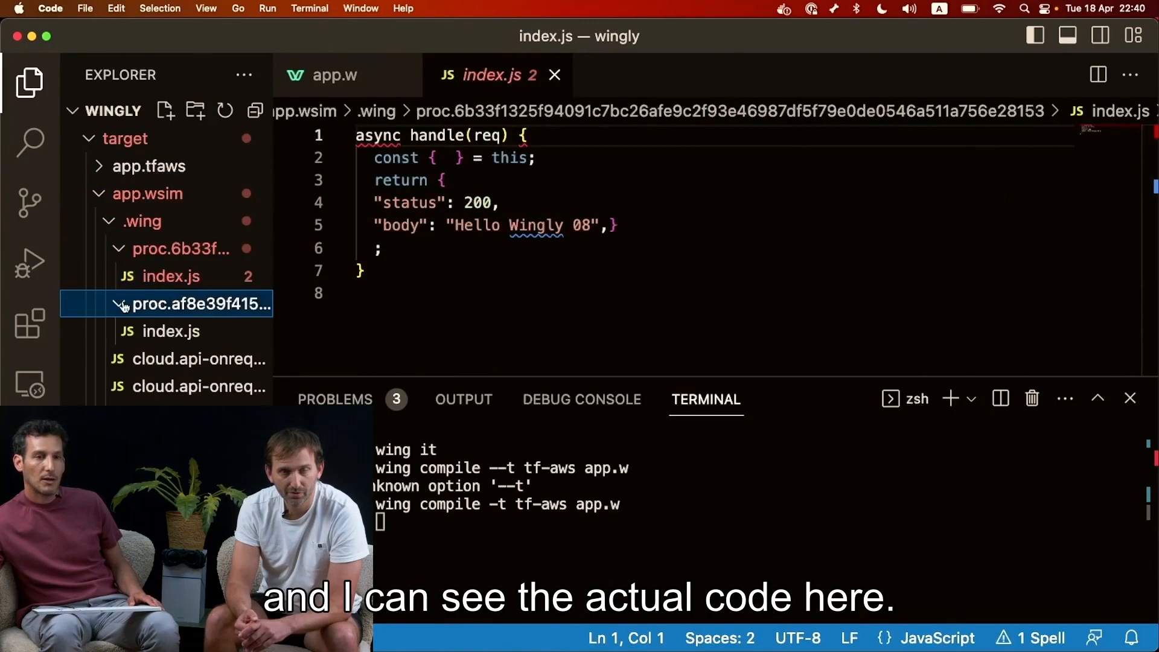
{"action": "left_click", "coordinate": [170, 332]}
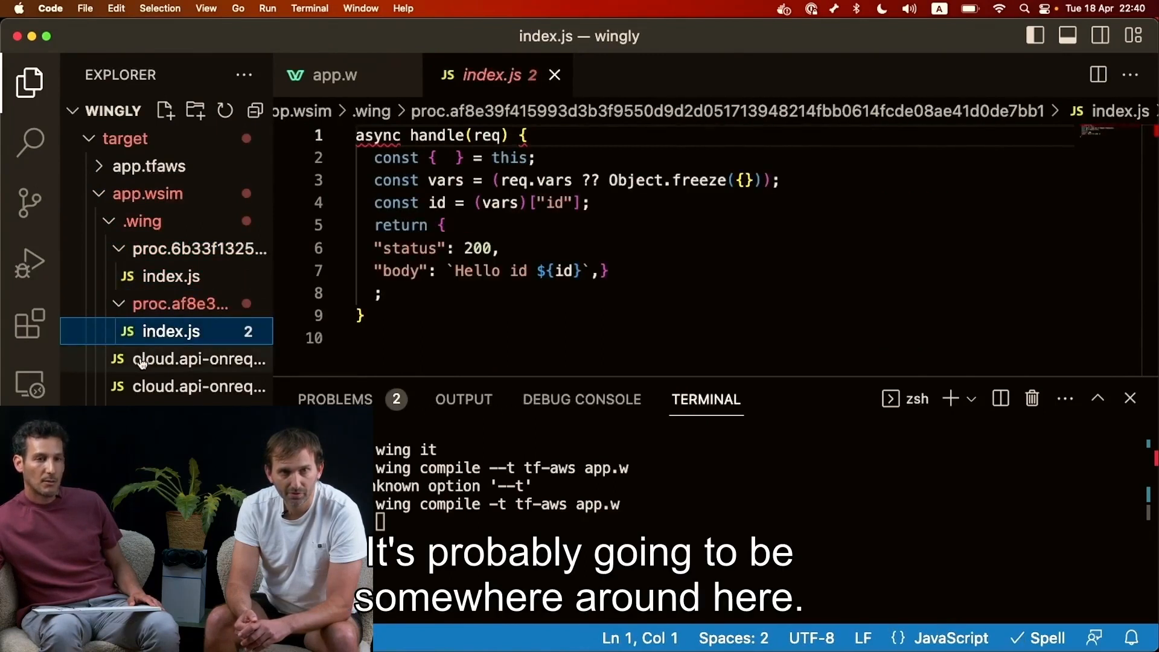
{"action": "left_click", "coordinate": [198, 359]}
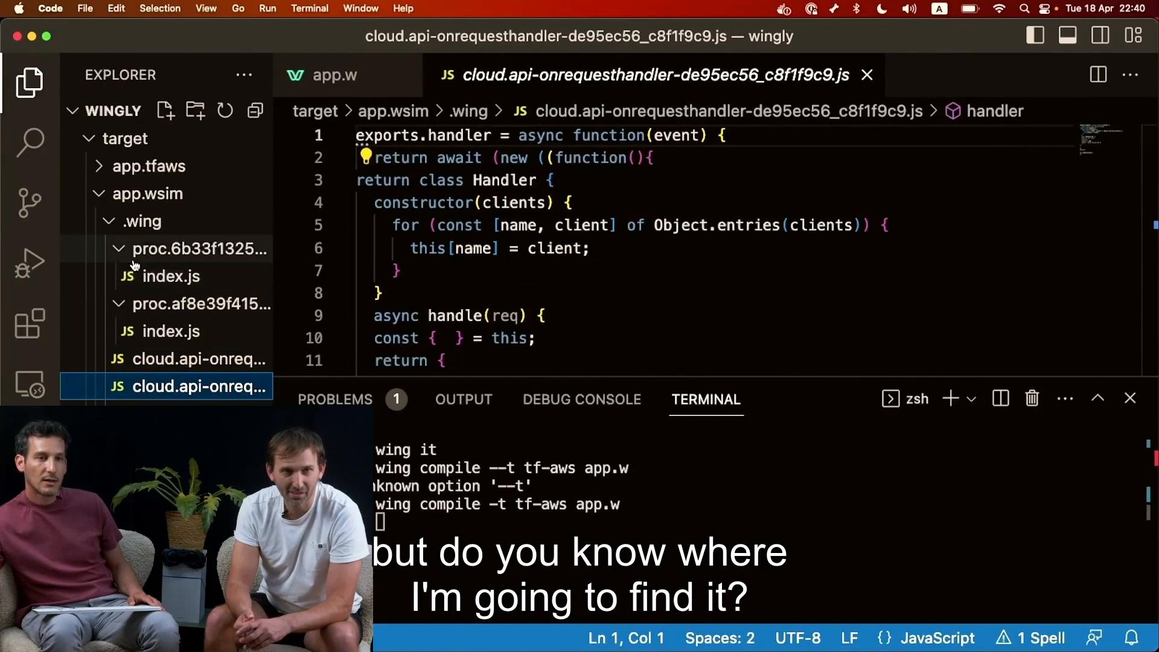
{"action": "left_click", "coordinate": [171, 275]}
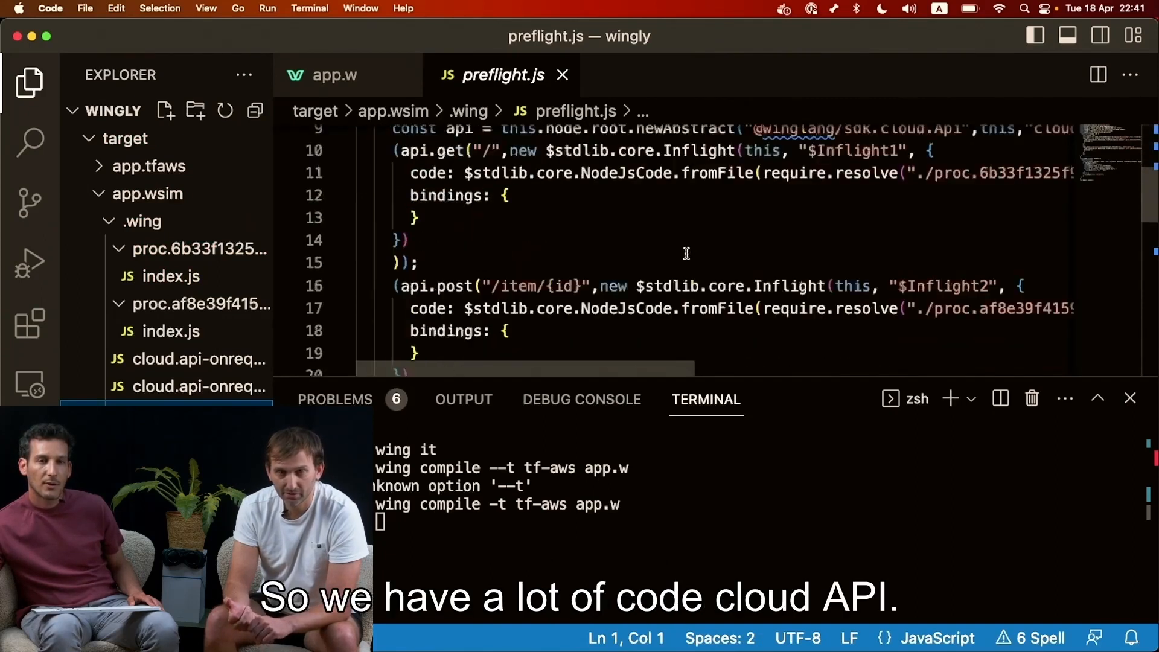
{"action": "scroll", "scroll_direction": "down", "scroll_amount": 3}
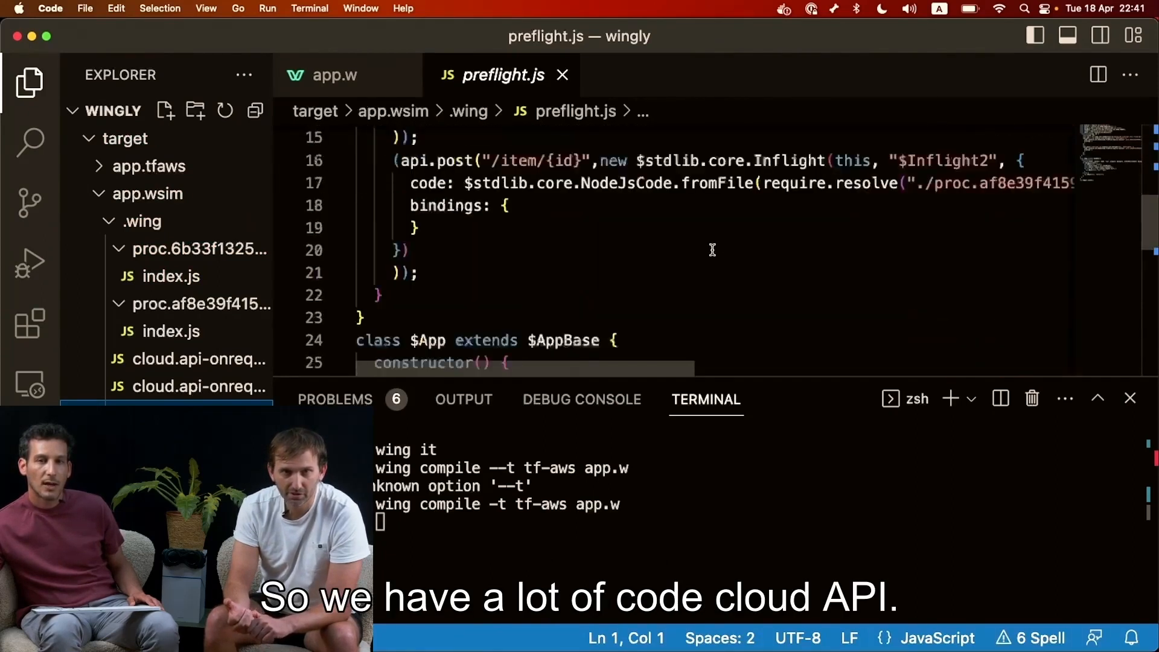